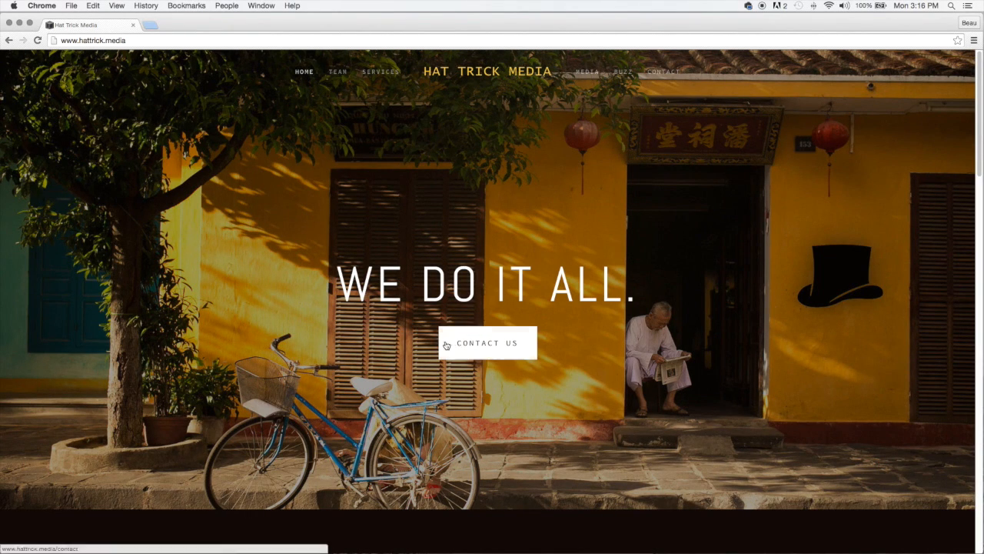
pyautogui.moveTo(489, 354)
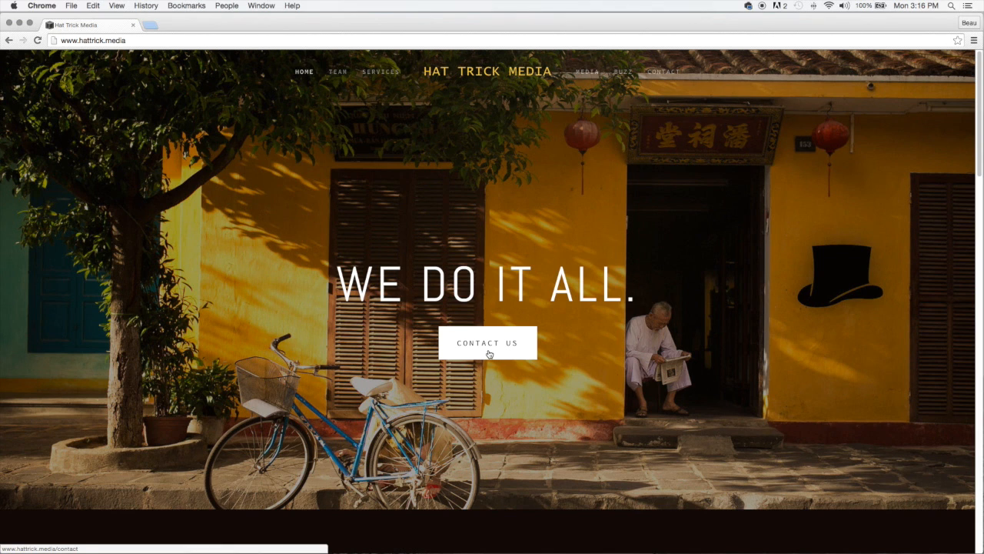
# - Go to the Contact page and review its name, email, subject and message form
pyautogui.click(487, 341)
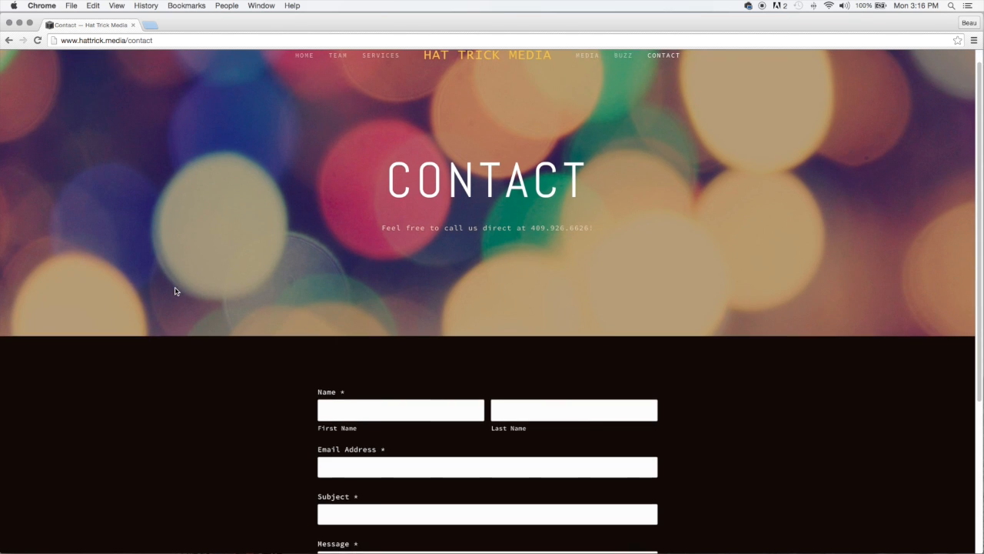
pyautogui.scroll(-3)
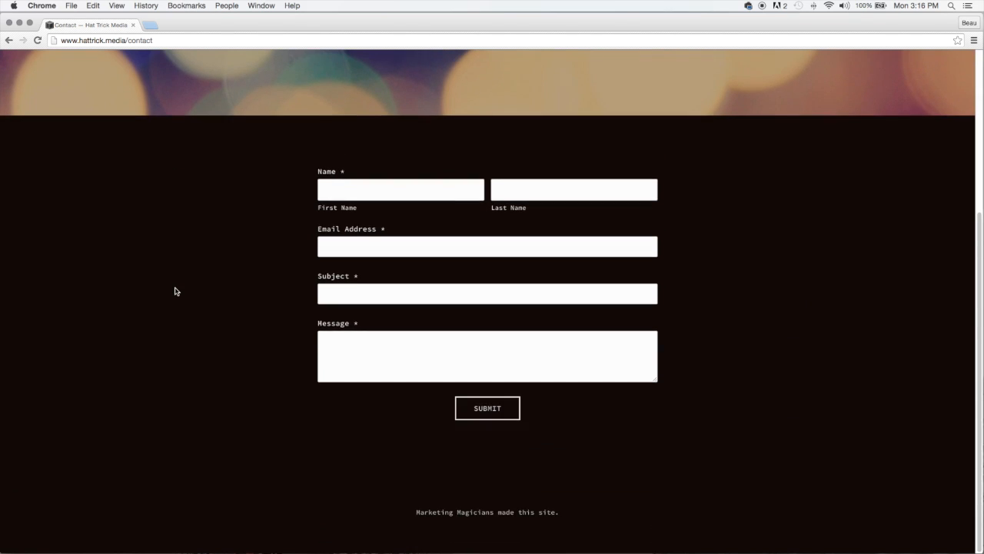
pyautogui.moveTo(235, 381)
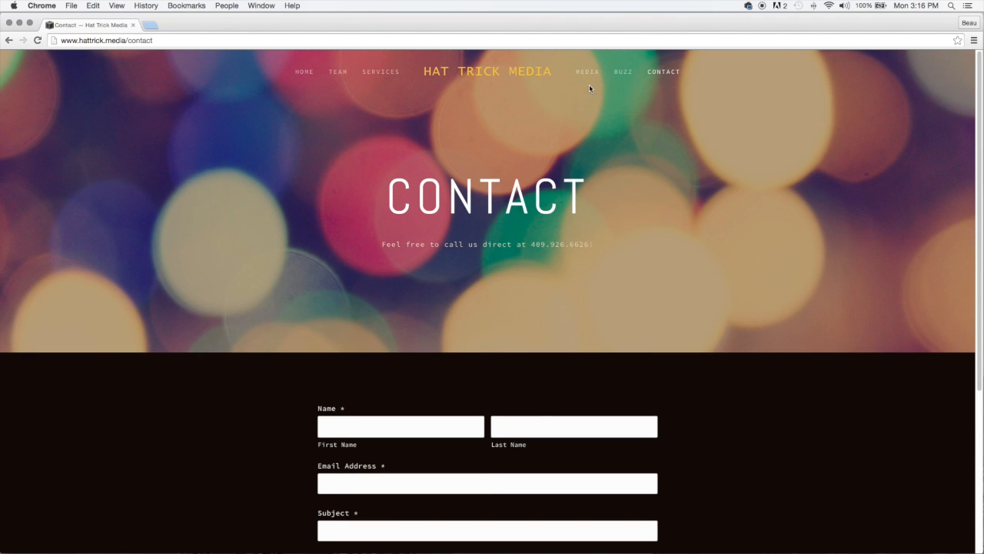
# - View the Services pricing and team section, then return to the home page banner
pyautogui.click(380, 72)
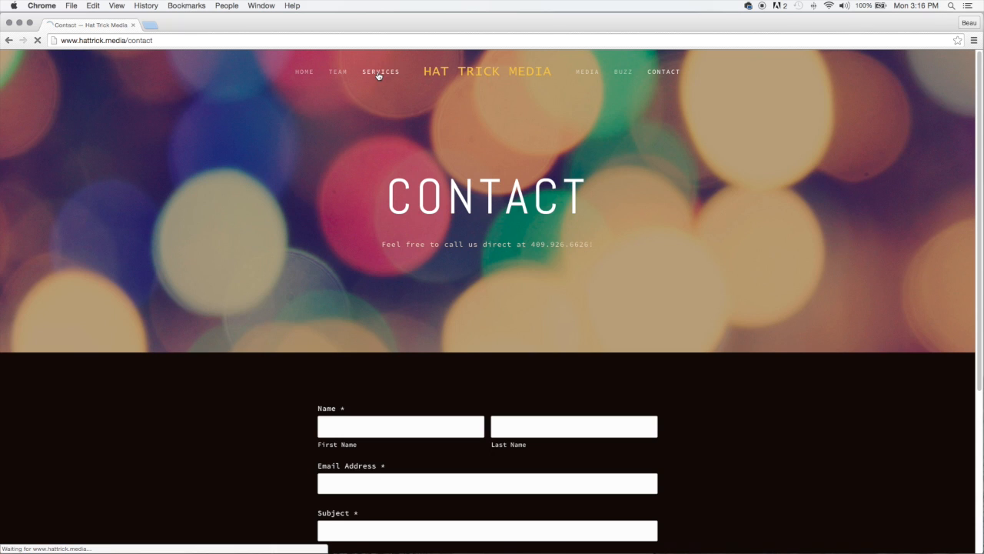
pyautogui.click(380, 72)
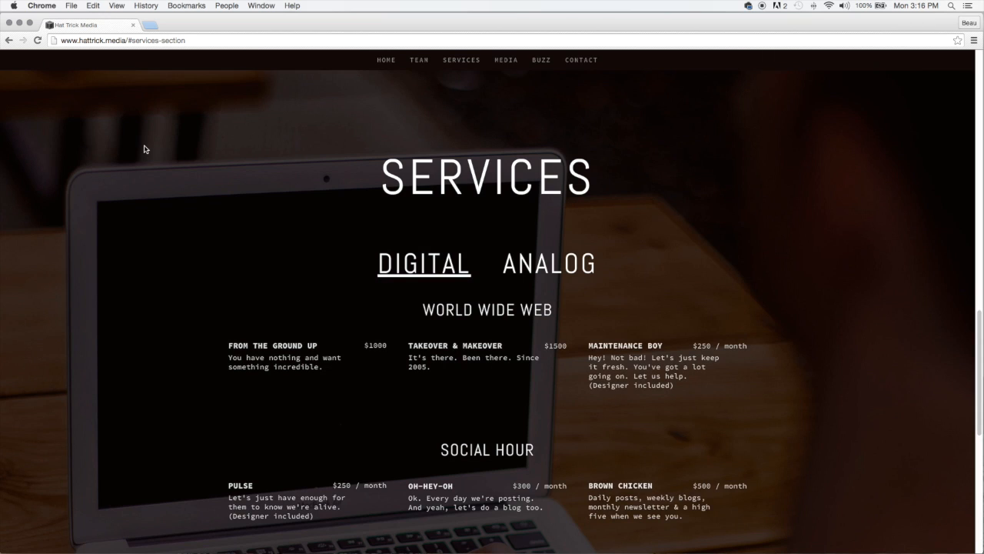
pyautogui.scroll(-3)
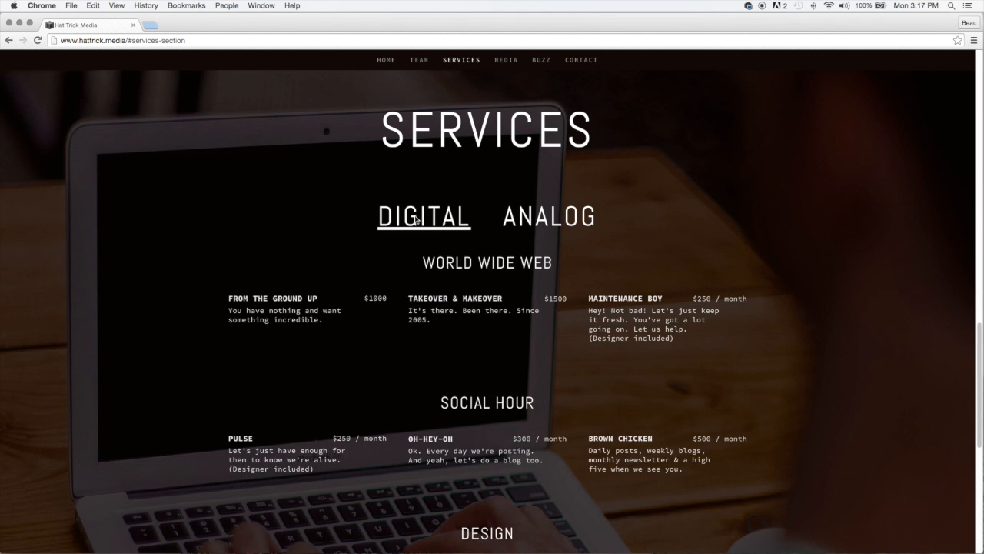
pyautogui.click(418, 60)
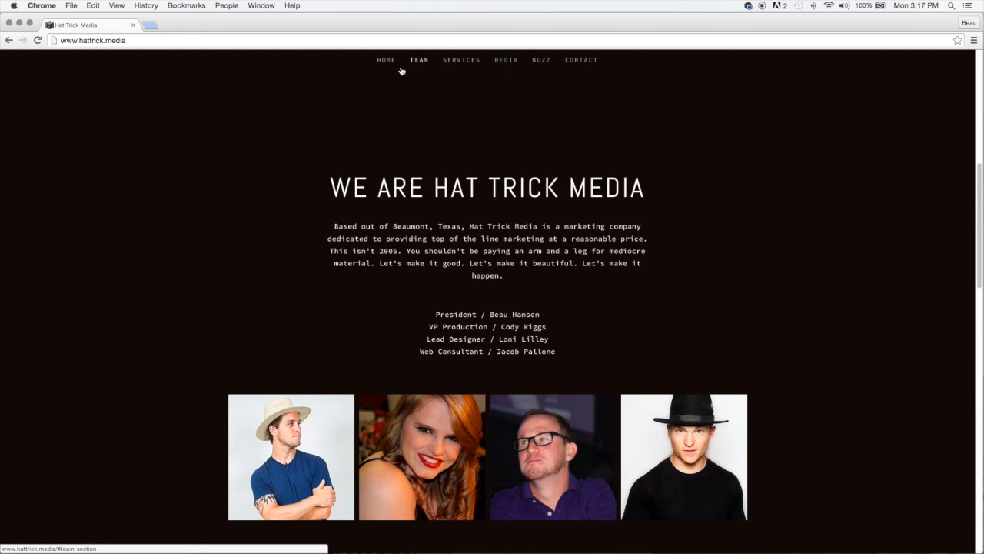
pyautogui.scroll(-3)
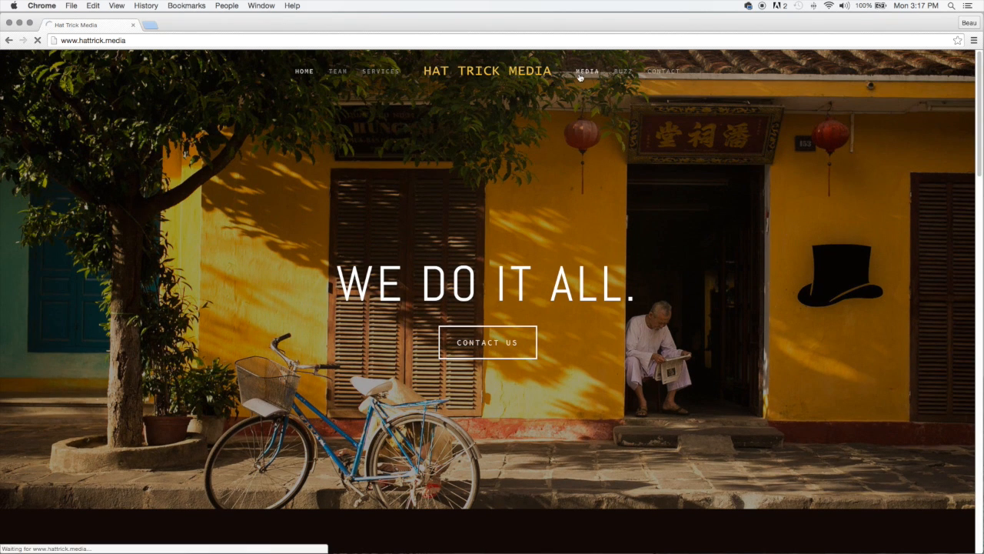
# - Go to the Media page and watch, then pause, the H-Town Countdown video
pyautogui.click(587, 73)
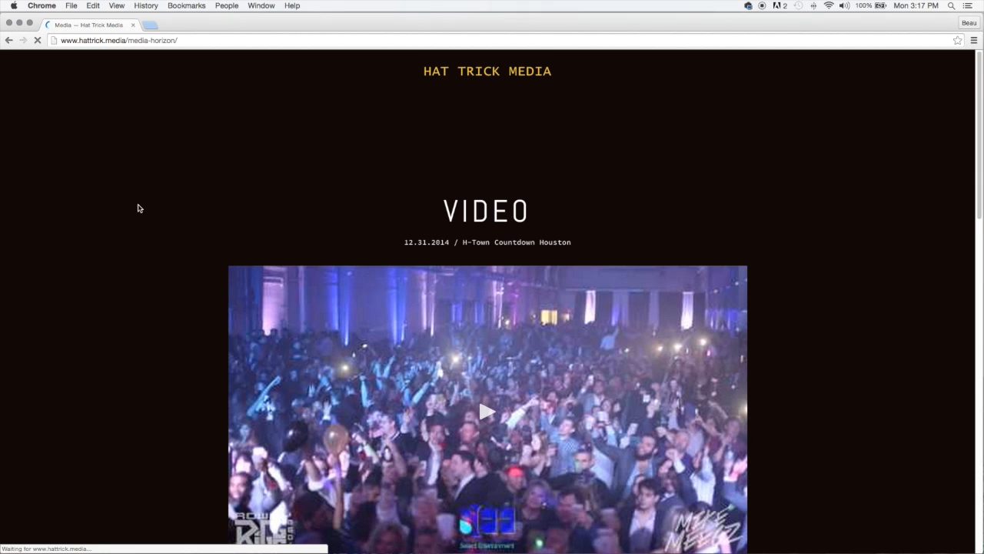
pyautogui.scroll(-3)
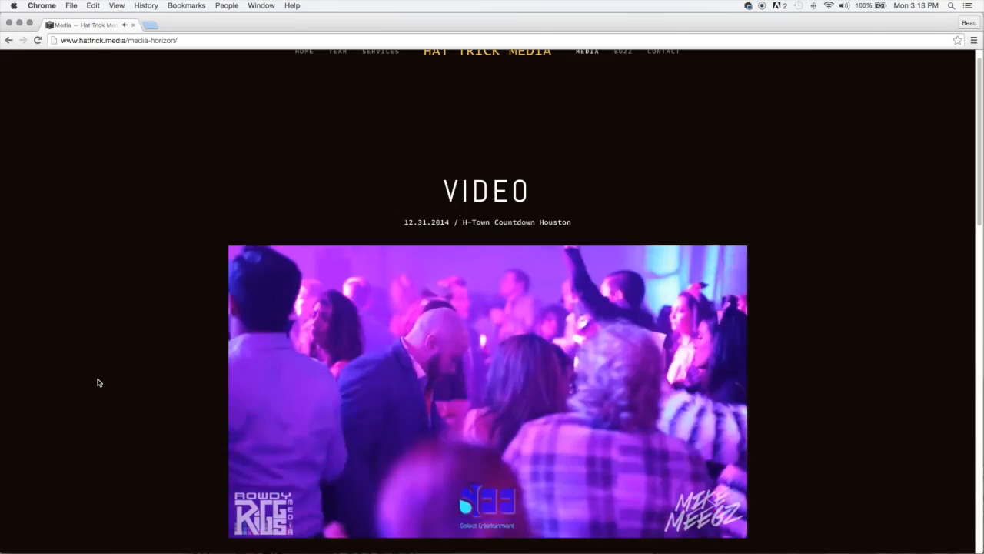
pyautogui.click(486, 388)
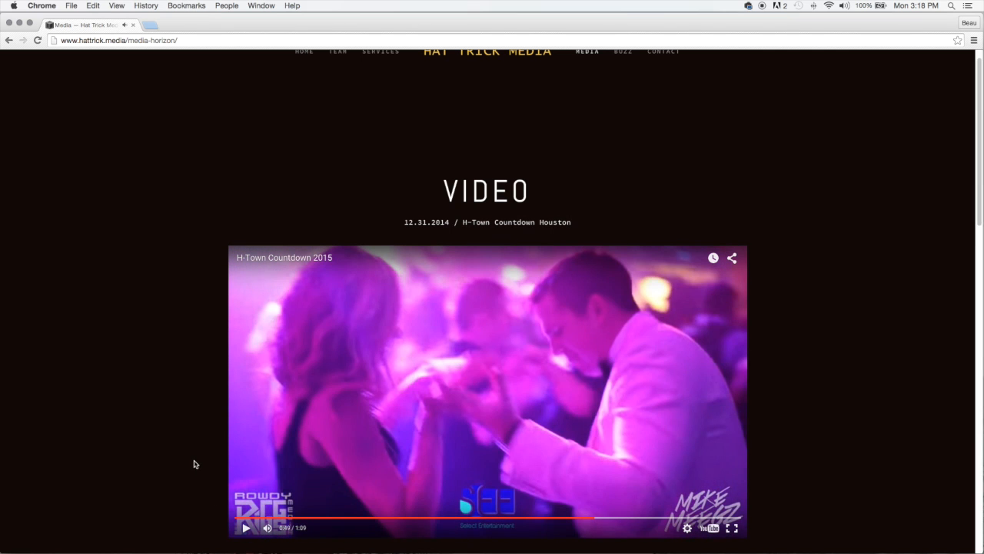
pyautogui.scroll(-3)
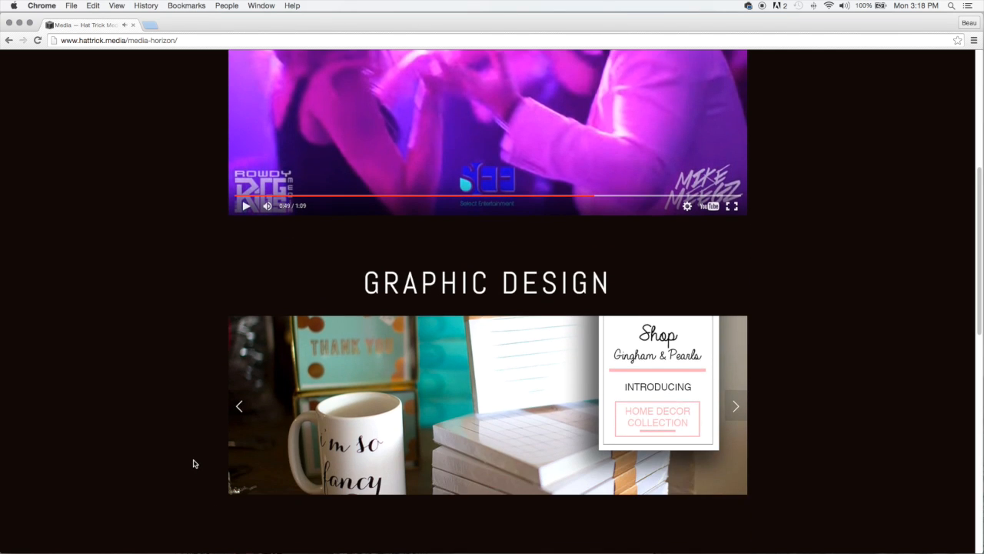
pyautogui.scroll(-3)
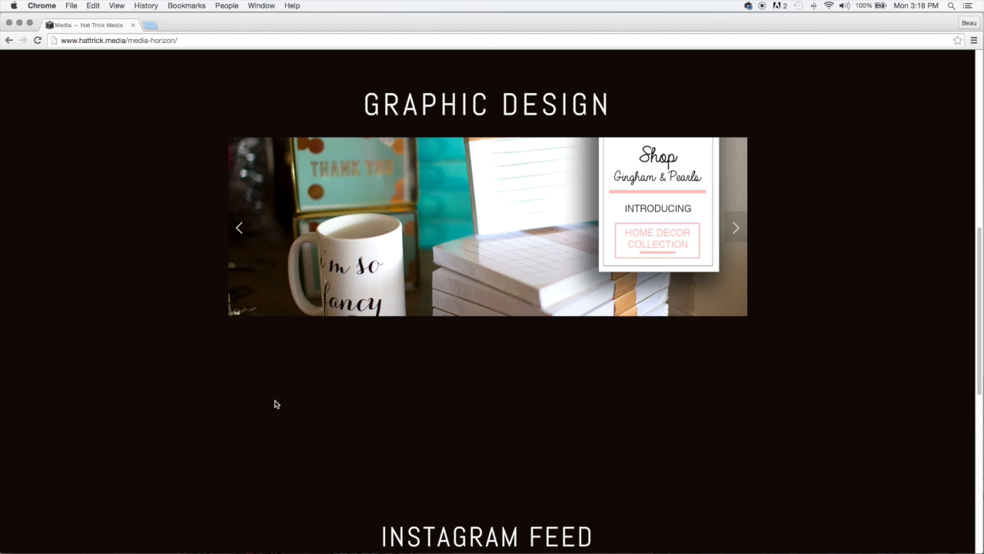
# - Cycle the graphic design samples past CCA Texas back to Gingham & Pearls and reach the Instagram feed
pyautogui.click(737, 227)
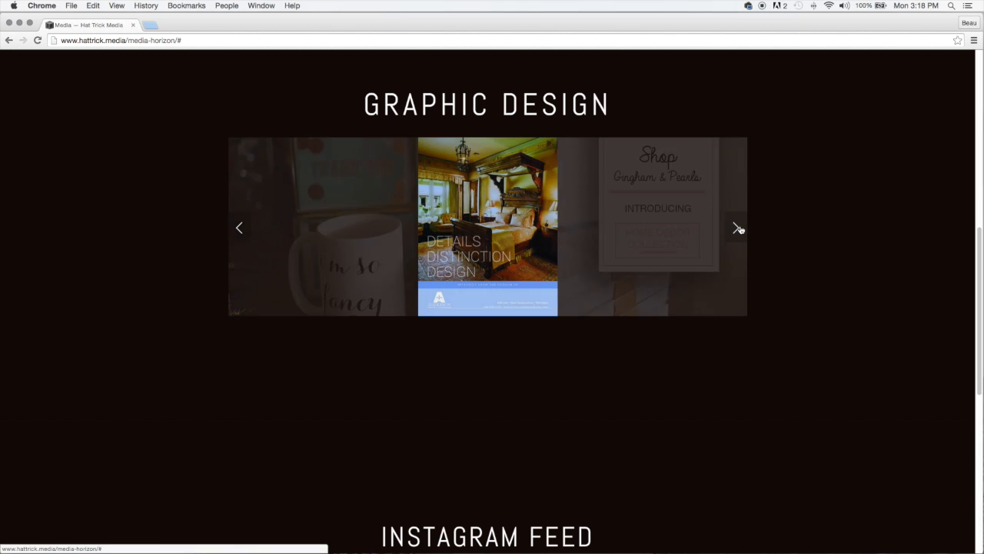
pyautogui.click(736, 228)
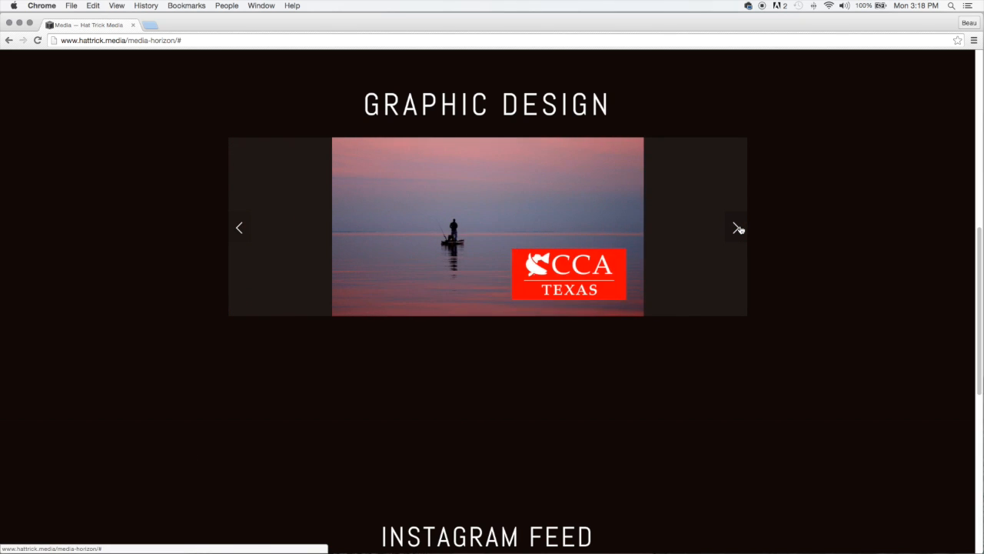
pyautogui.click(738, 227)
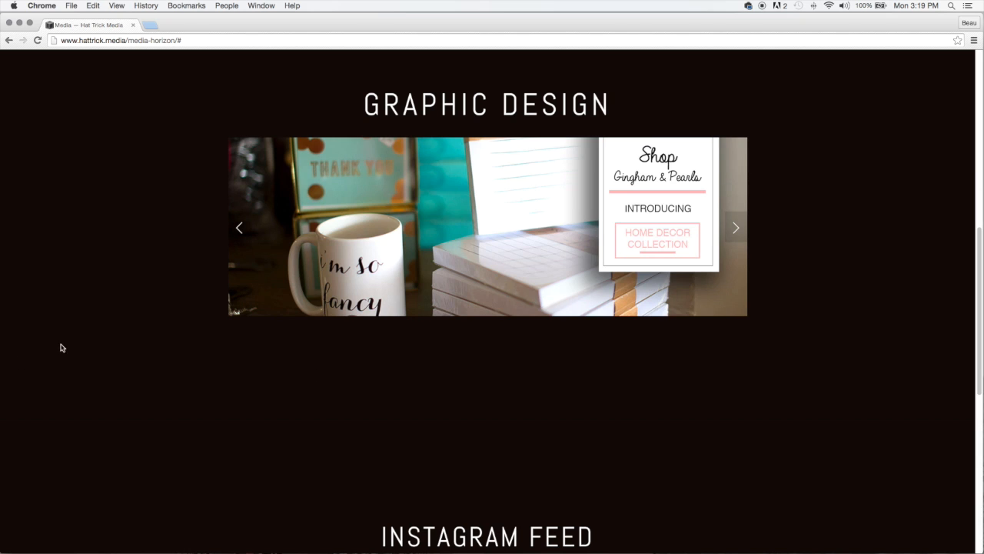
pyautogui.scroll(-3)
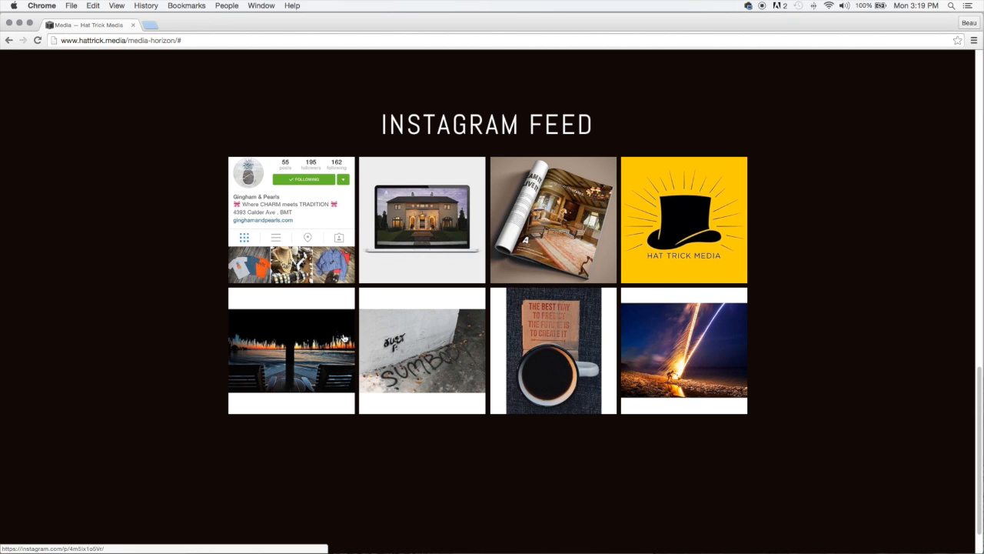
pyautogui.scroll(-3)
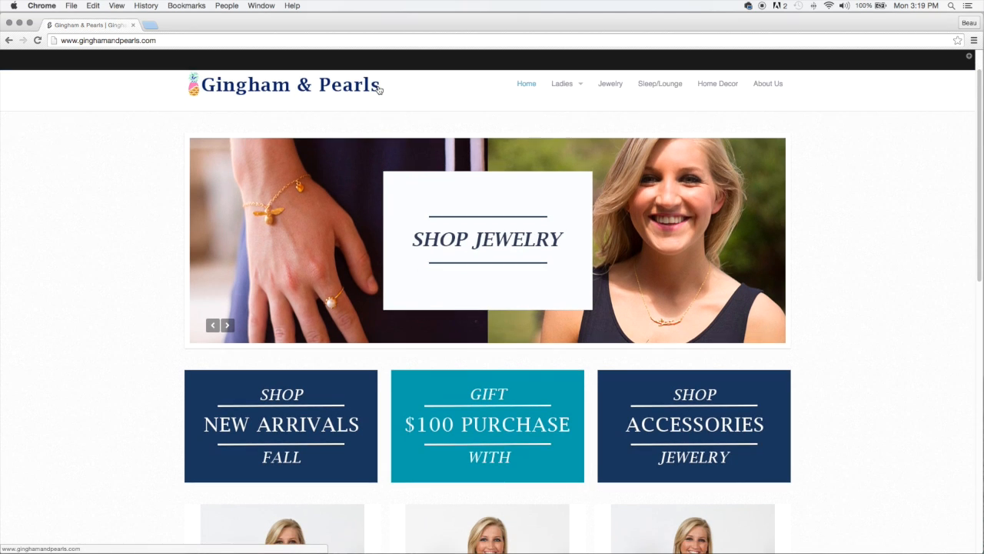
# - Browse the Gingham & Pearls store front and enter the Ladies dress collection
pyautogui.scroll(-3)
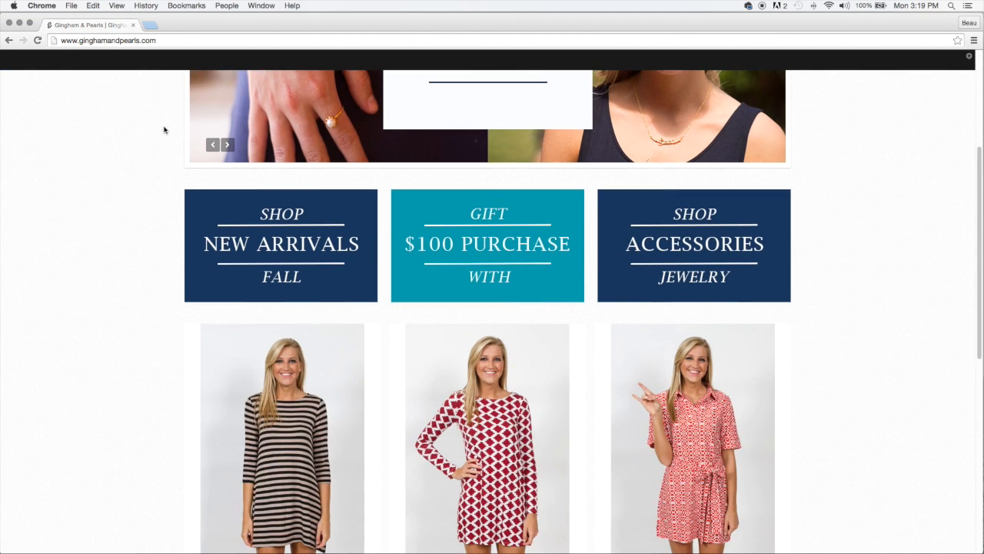
pyautogui.scroll(-3)
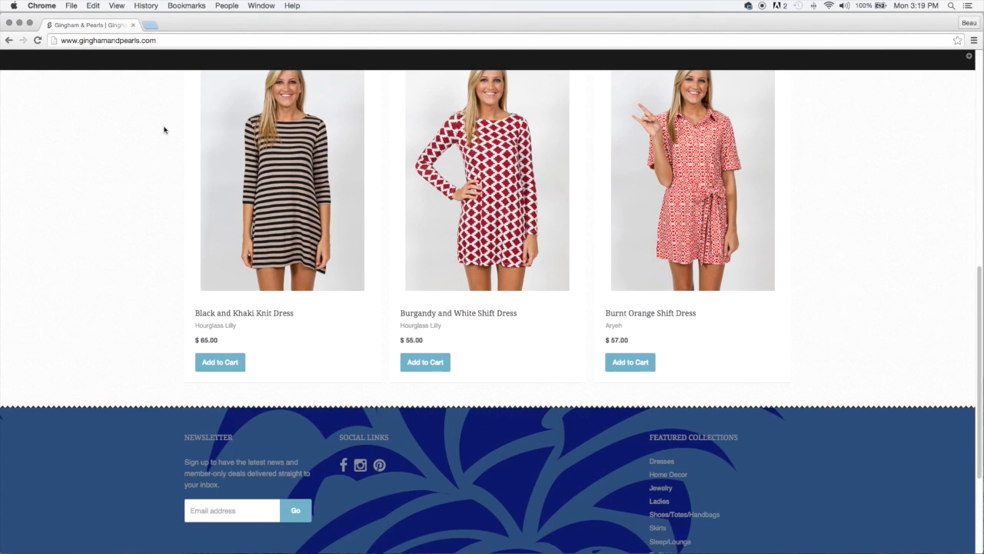
pyautogui.scroll(-3)
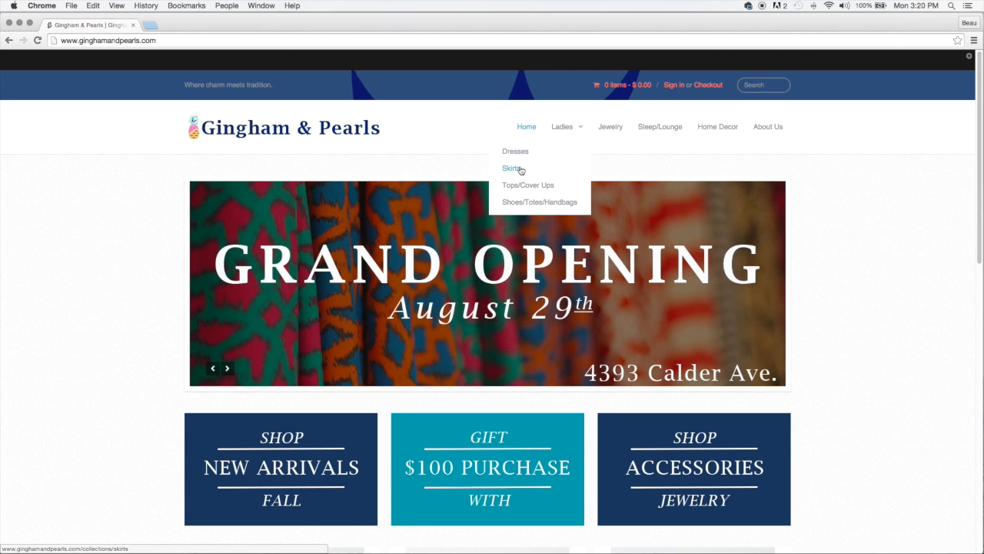
pyautogui.moveTo(516, 152)
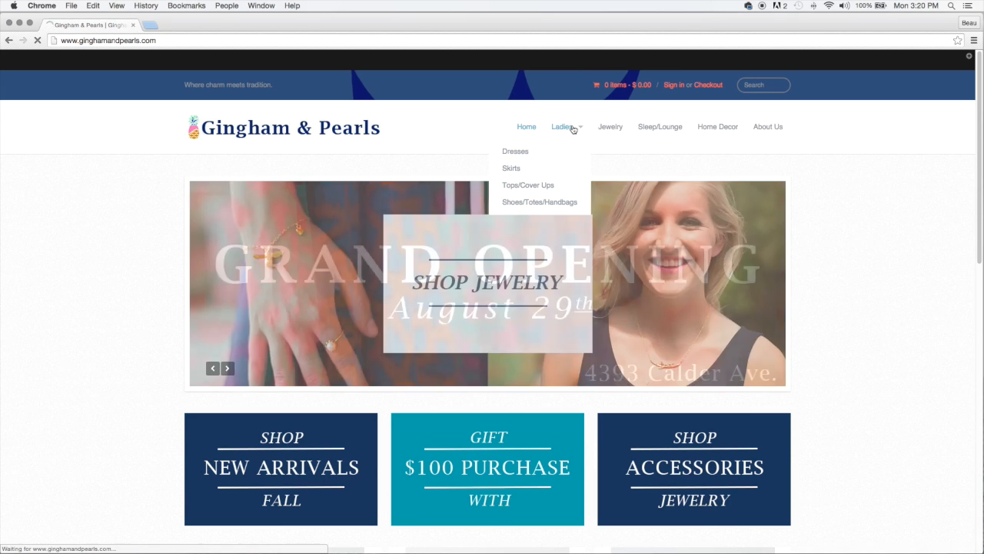
pyautogui.click(560, 126)
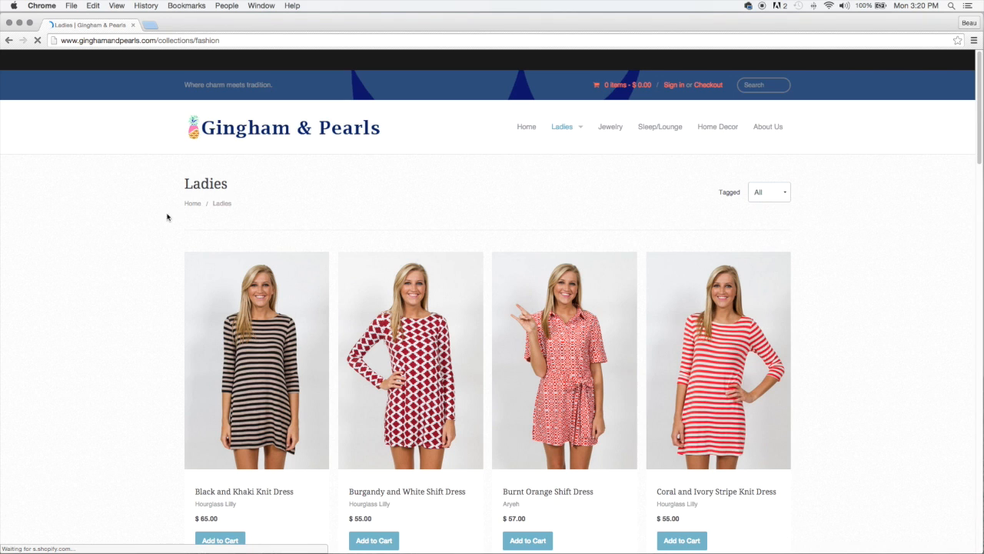
# - Browse the Ladies collection down to the Skipper Sleeveless and Yacht Club Shift
pyautogui.scroll(-3)
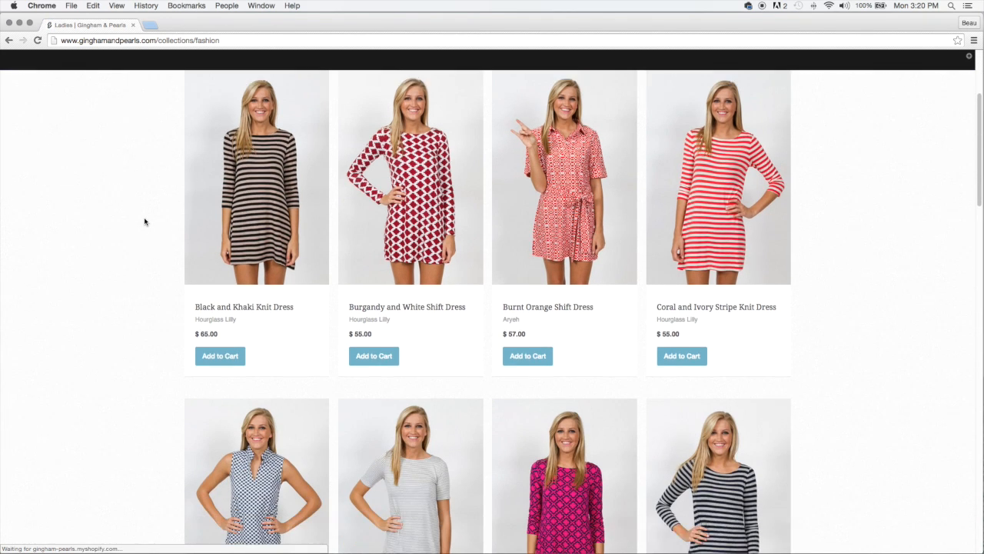
pyautogui.scroll(-3)
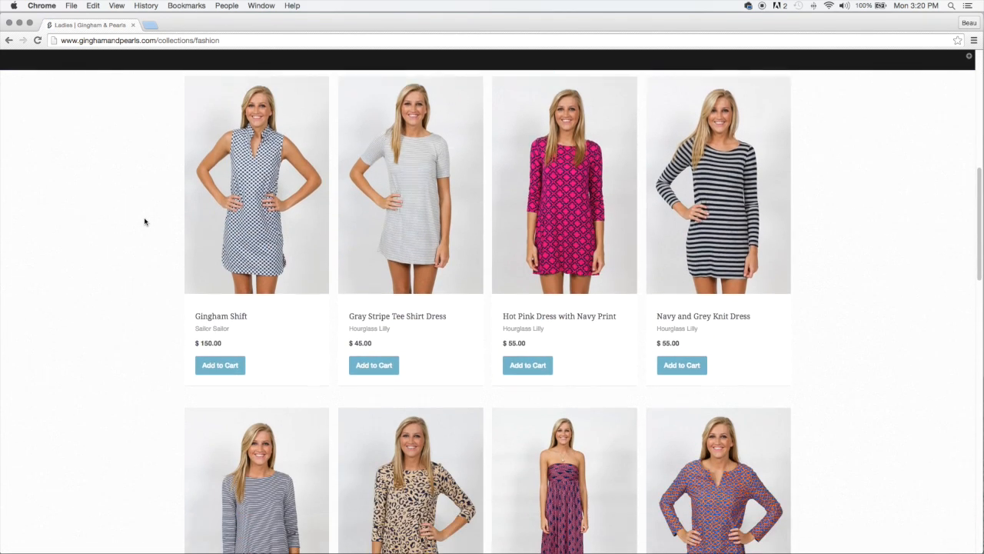
pyautogui.scroll(-3)
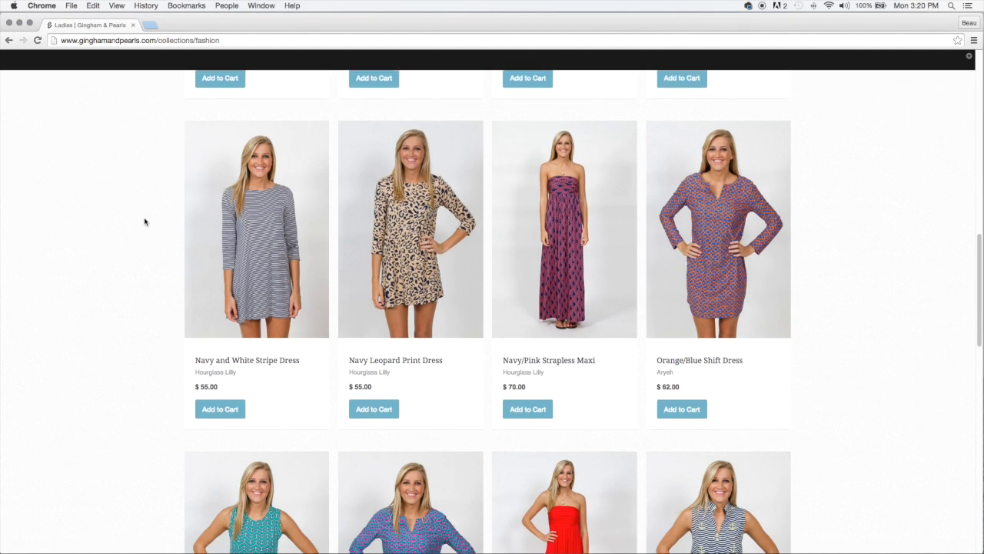
pyautogui.scroll(-3)
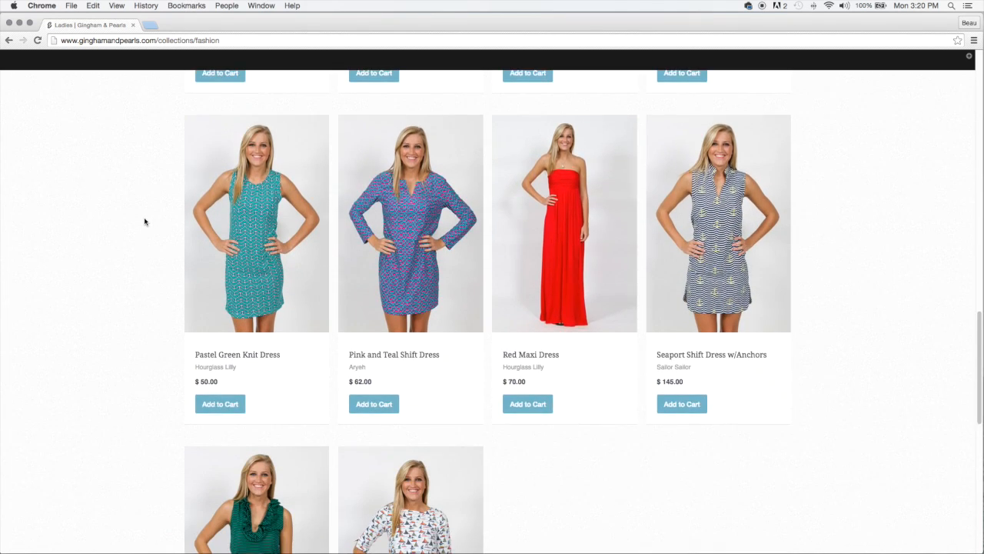
pyautogui.scroll(-3)
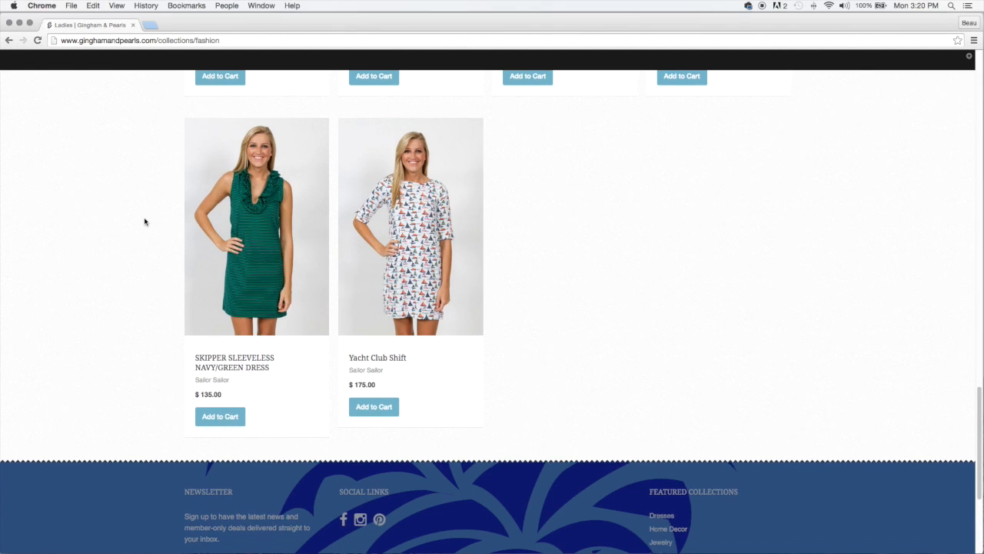
# - Add the Yacht Club Shift in size M, quantity 1, to the cart from its product page
pyautogui.click(374, 406)
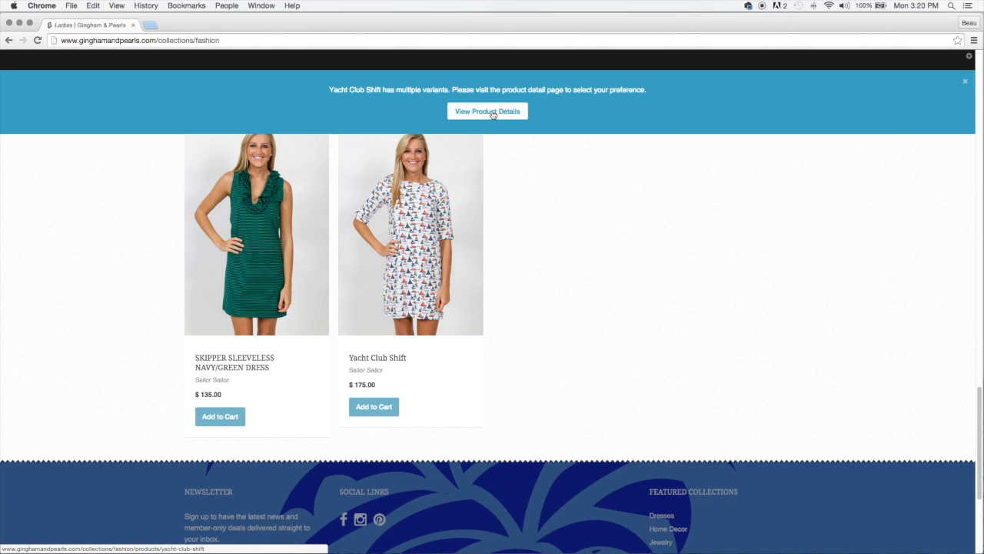
pyautogui.click(487, 111)
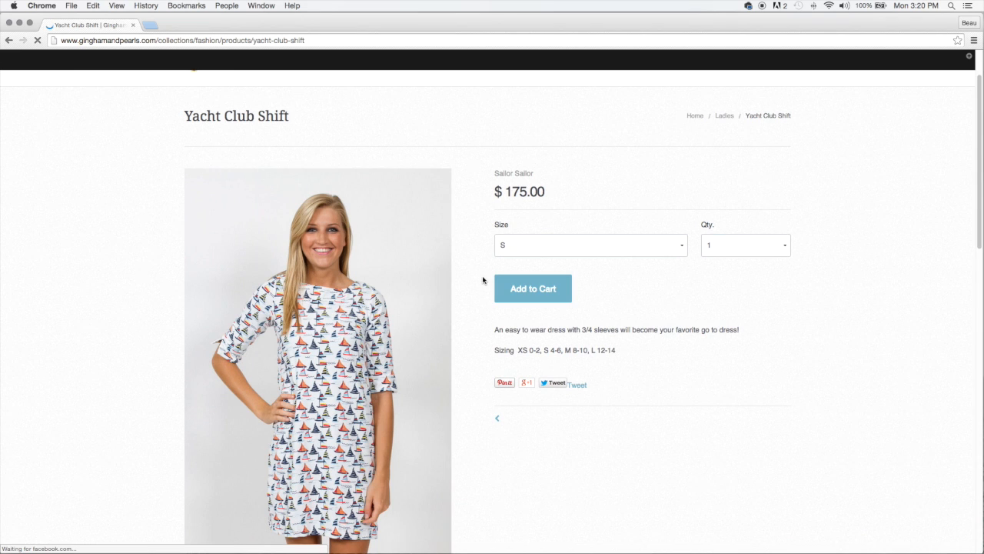
pyautogui.click(590, 245)
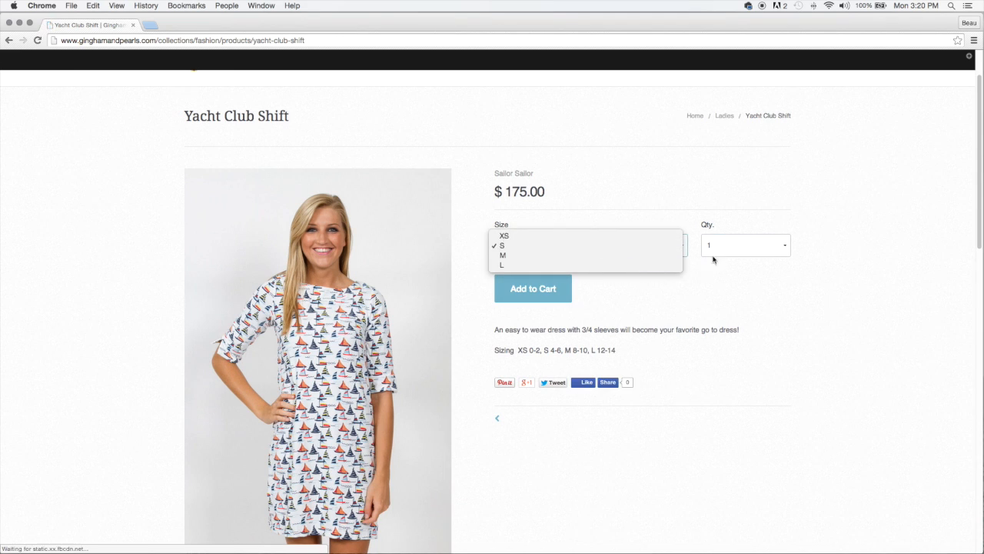
pyautogui.click(502, 255)
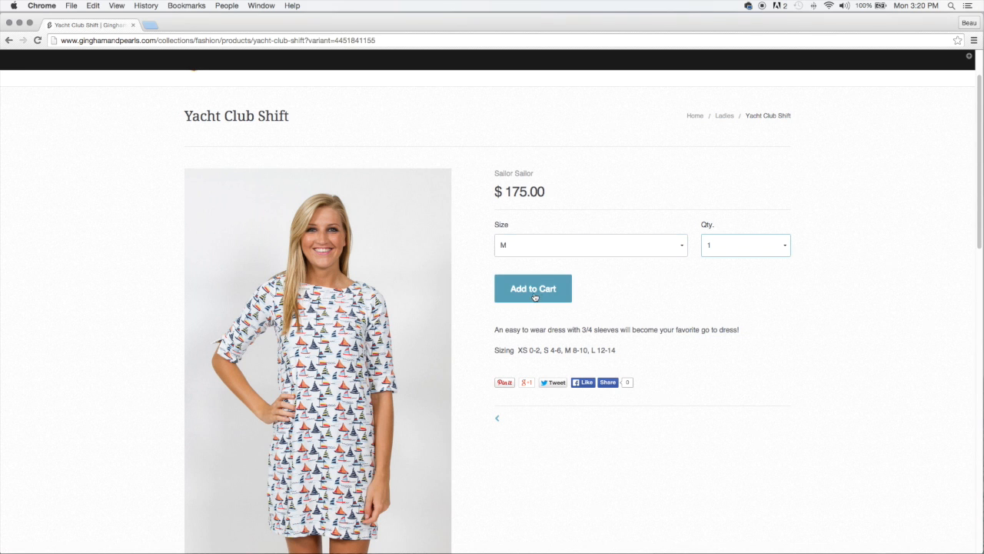
pyautogui.click(532, 289)
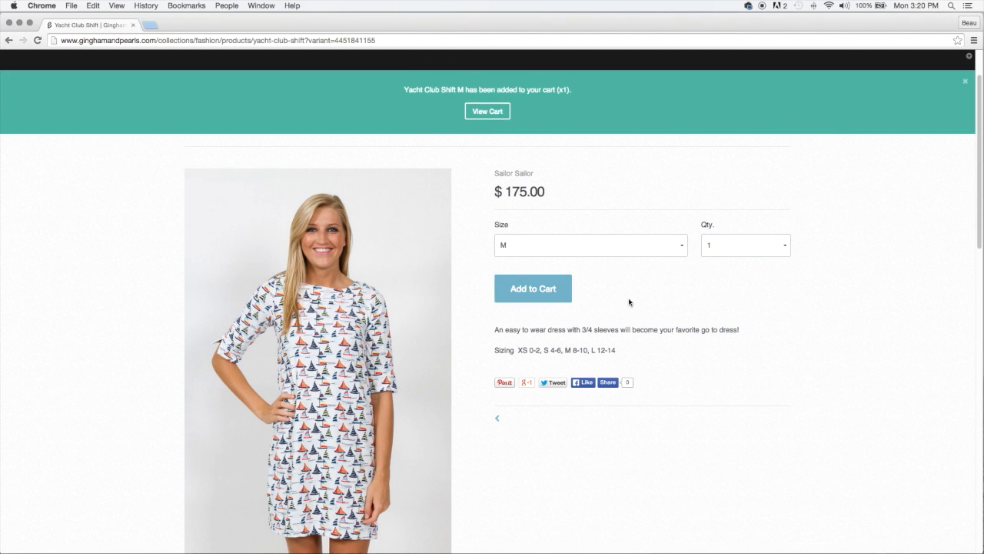
pyautogui.click(486, 111)
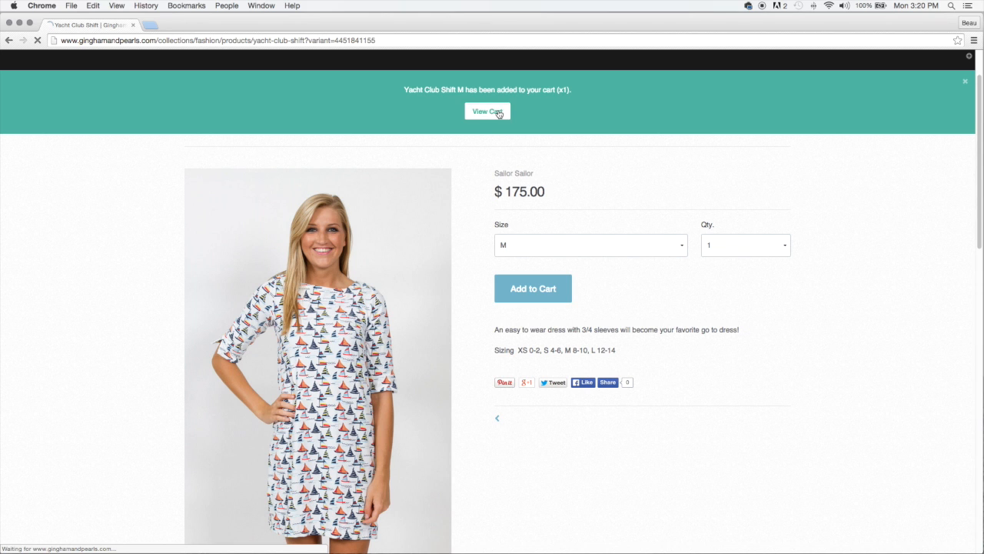
# - View the cart with the Yacht Club Shift size M at $175.00 and start an order note
pyautogui.click(486, 111)
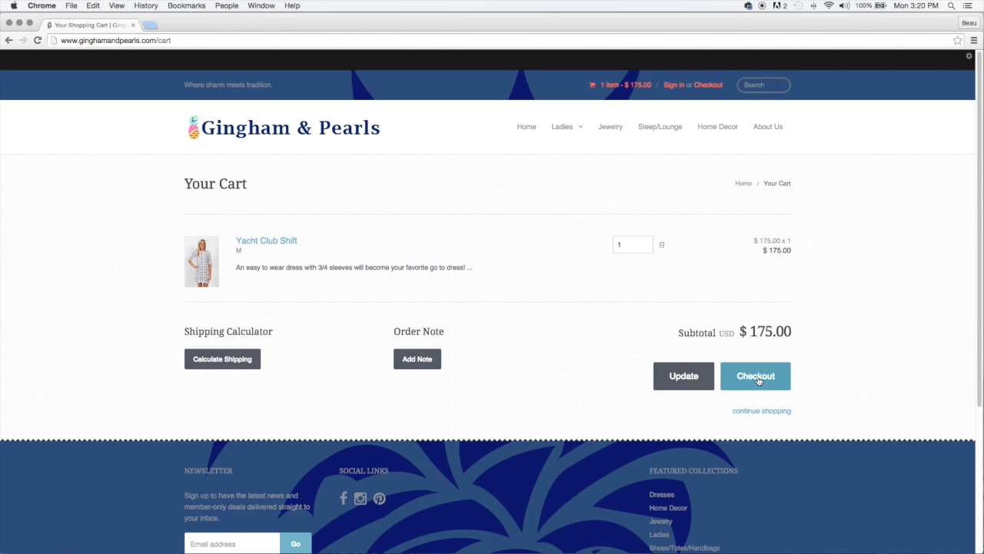
pyautogui.click(417, 358)
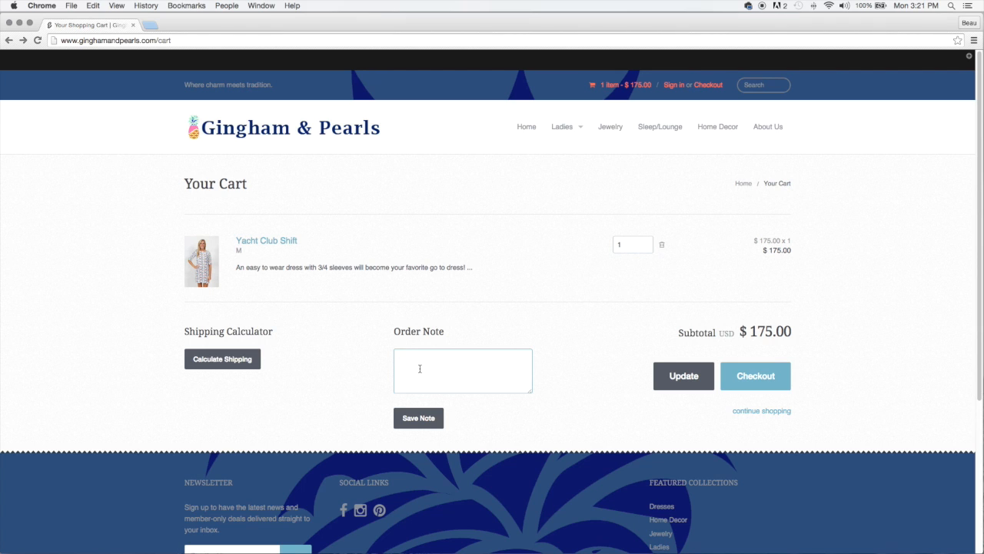
# - Save the order note 'Please call 555.5555. Thank you' on the cart
pyautogui.write('Please')
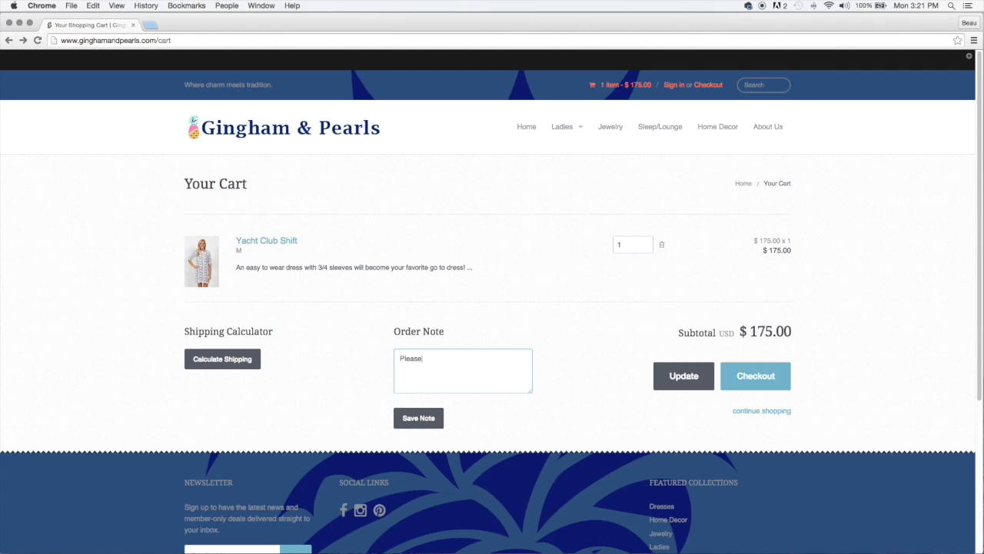
pyautogui.write('call me when order ships.')
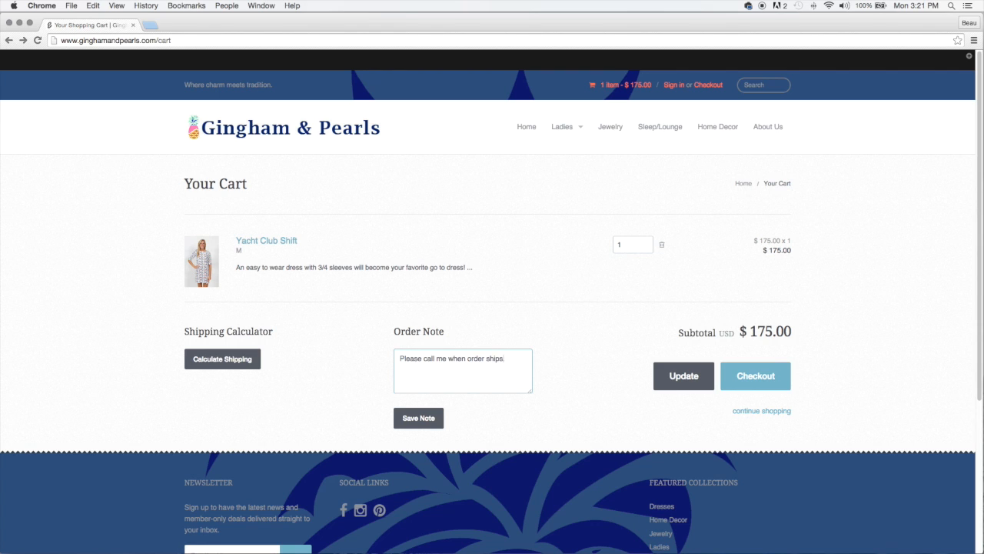
pyautogui.write('555.')
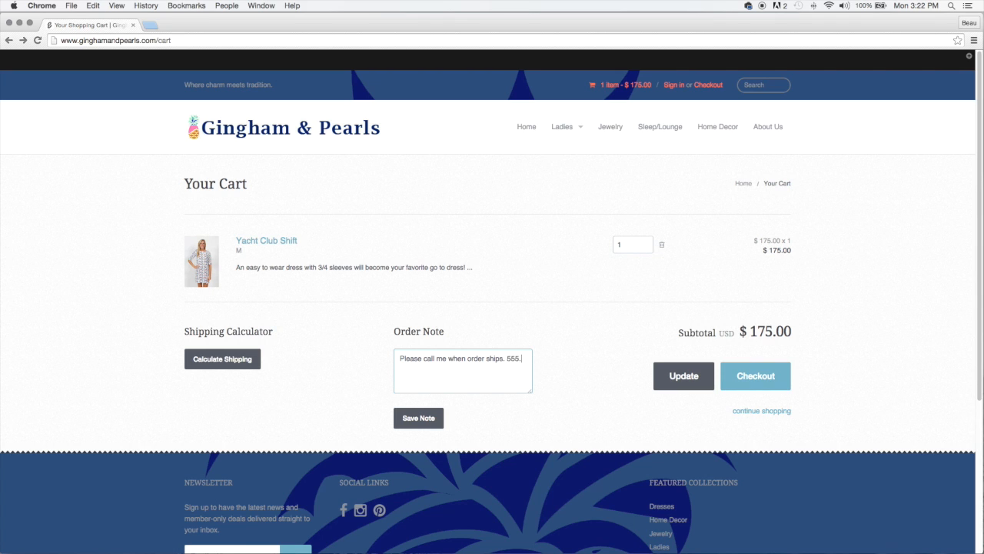
pyautogui.write('5555.')
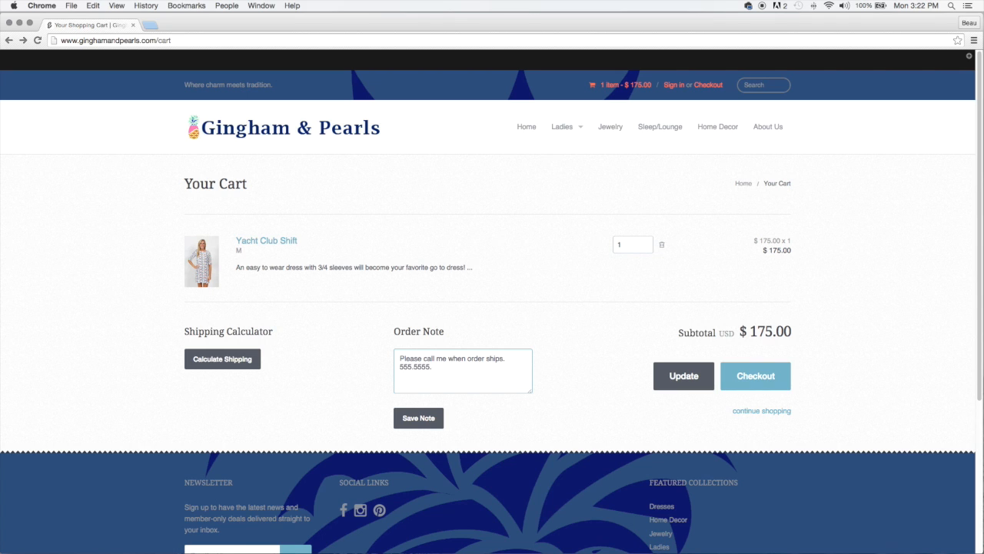
pyautogui.write('Thank you!')
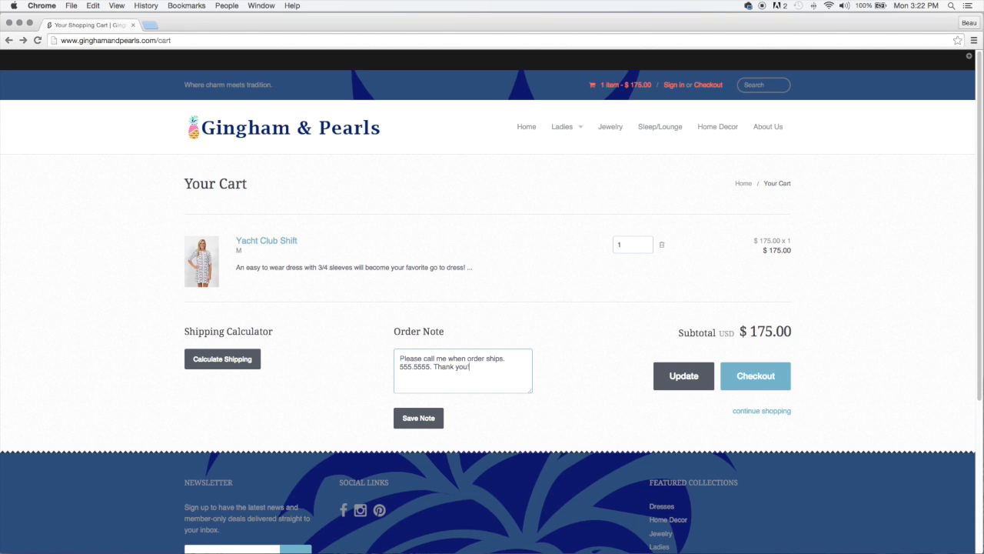
pyautogui.click(418, 418)
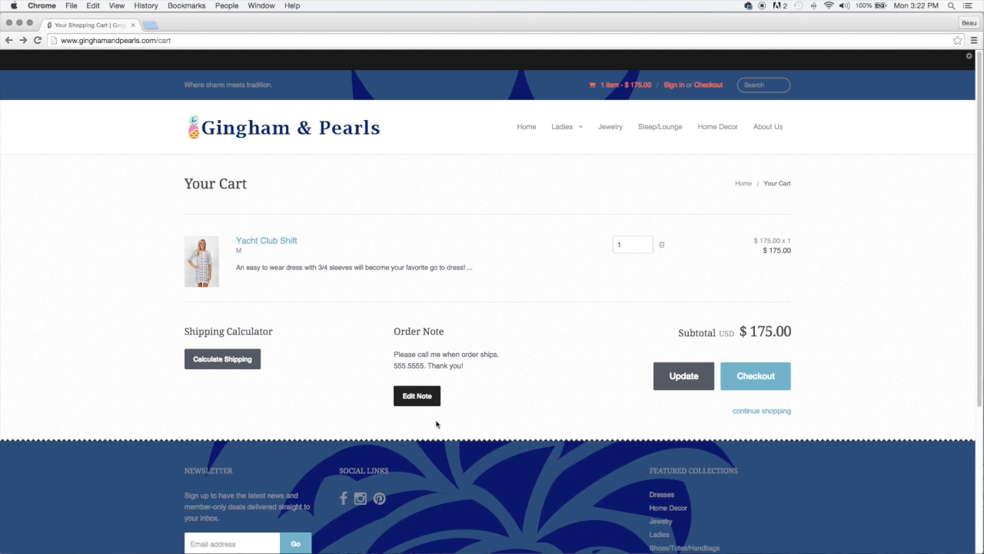
# - Calculate shipping rates for Afghanistan with ZIP 76859, then go to the Anderson Homes site
pyautogui.click(222, 359)
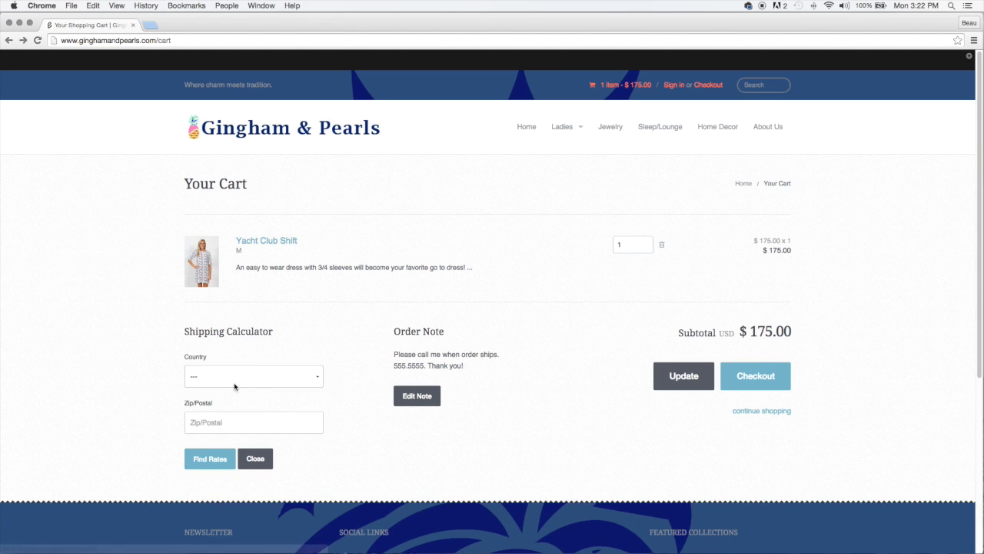
pyautogui.click(254, 375)
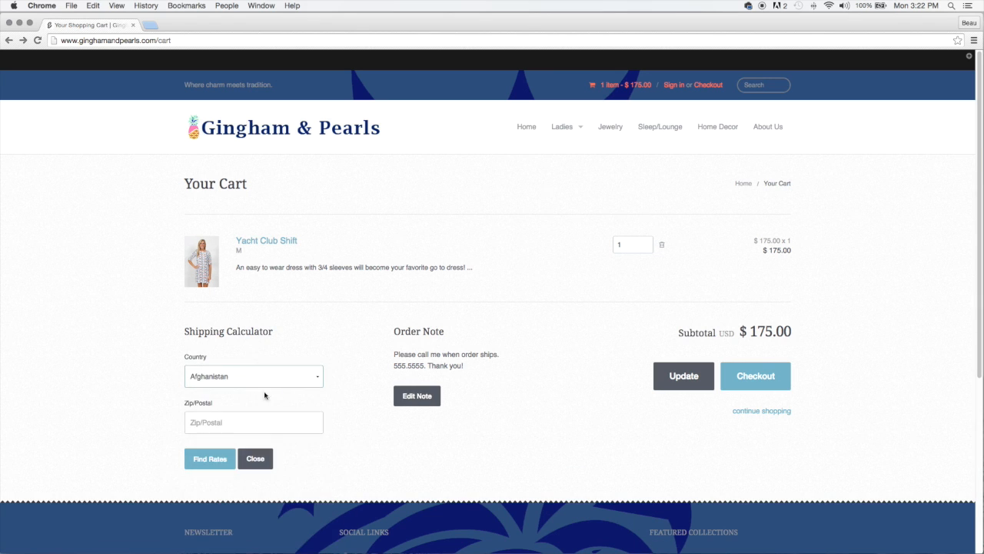
pyautogui.click(254, 421)
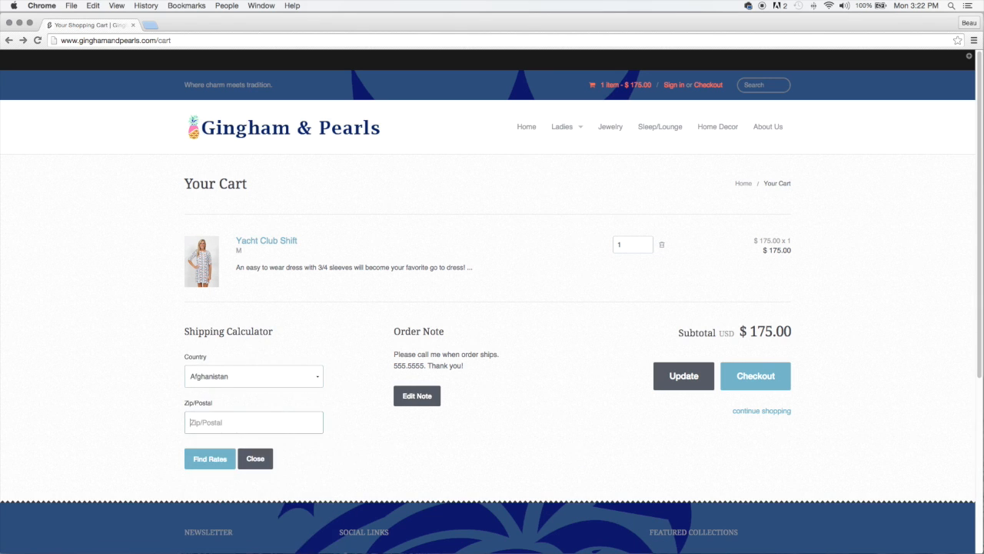
pyautogui.write('76859')
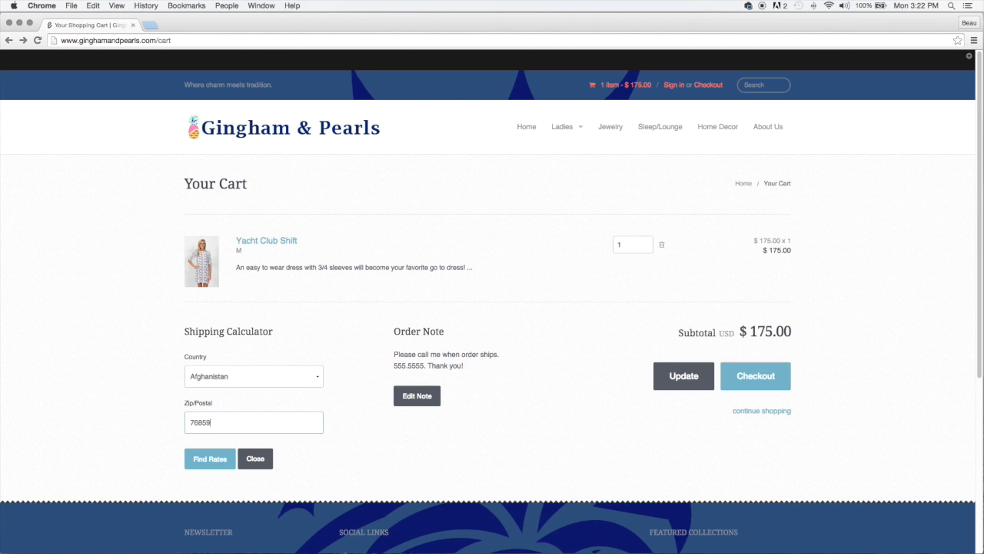
pyautogui.click(209, 458)
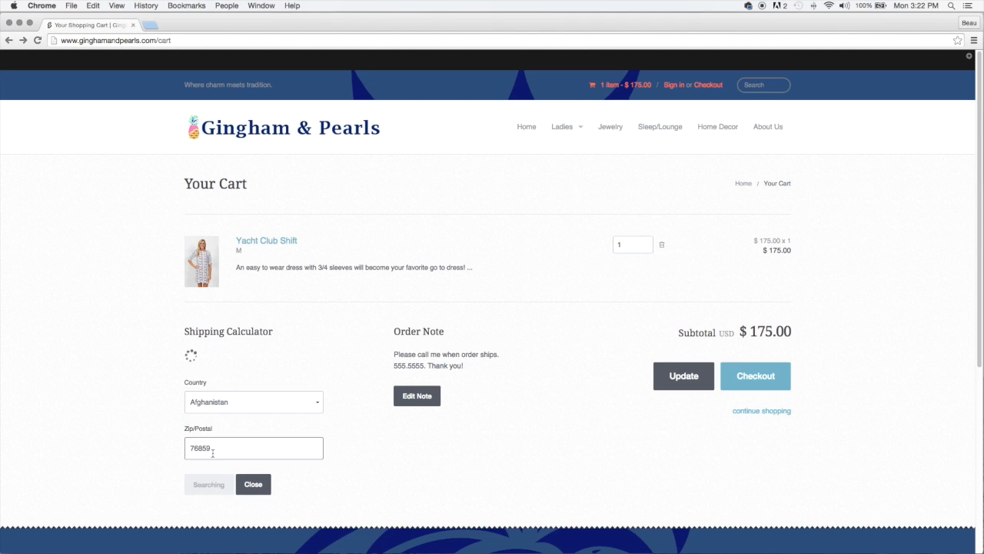
pyautogui.click(208, 485)
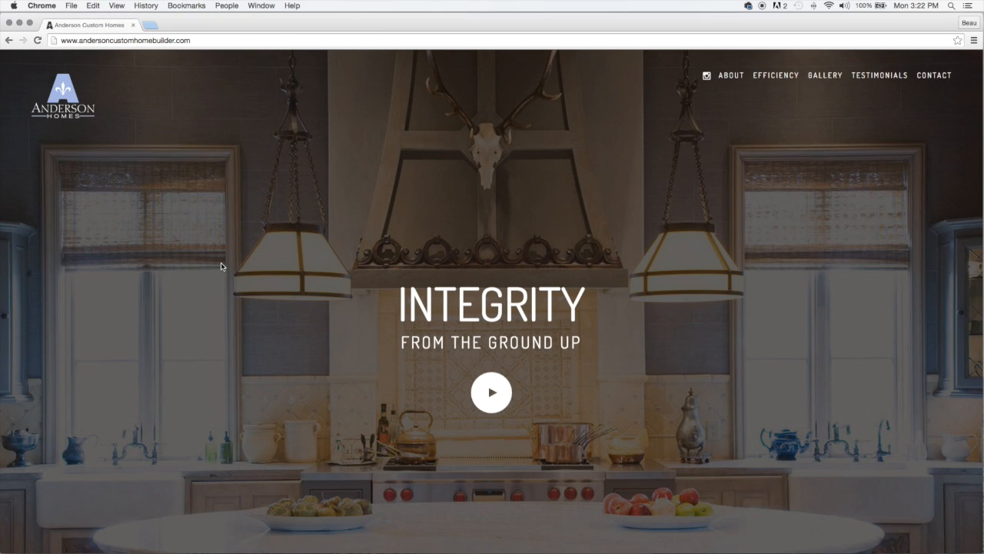
pyautogui.moveTo(502, 406)
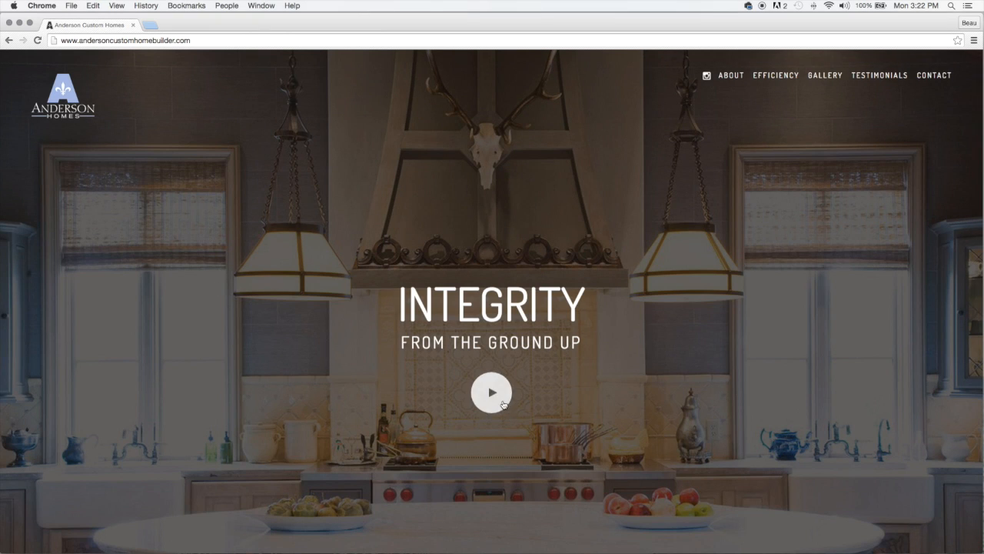
# - Play and close the Anderson Homes intro video, then head to the About page
pyautogui.click(492, 392)
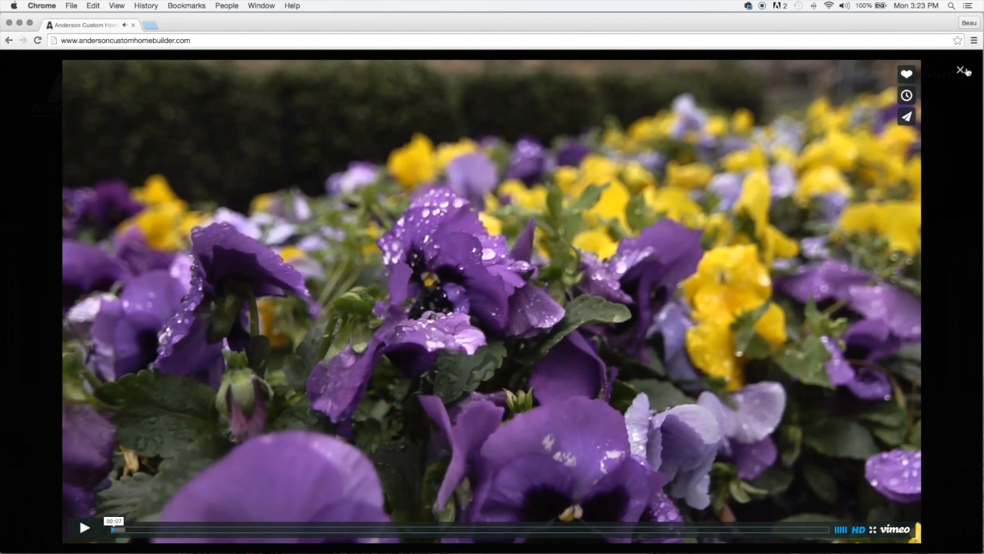
pyautogui.click(960, 69)
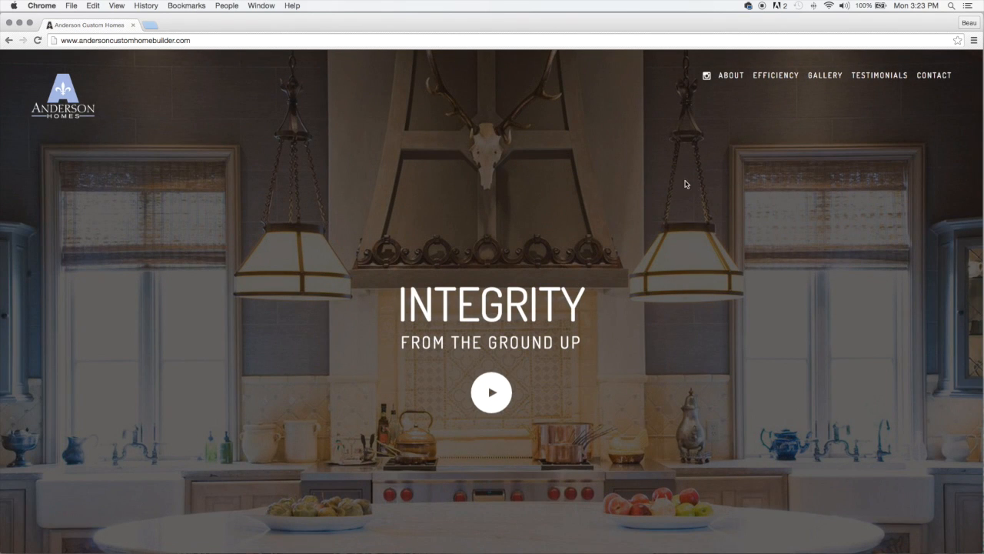
pyautogui.click(730, 76)
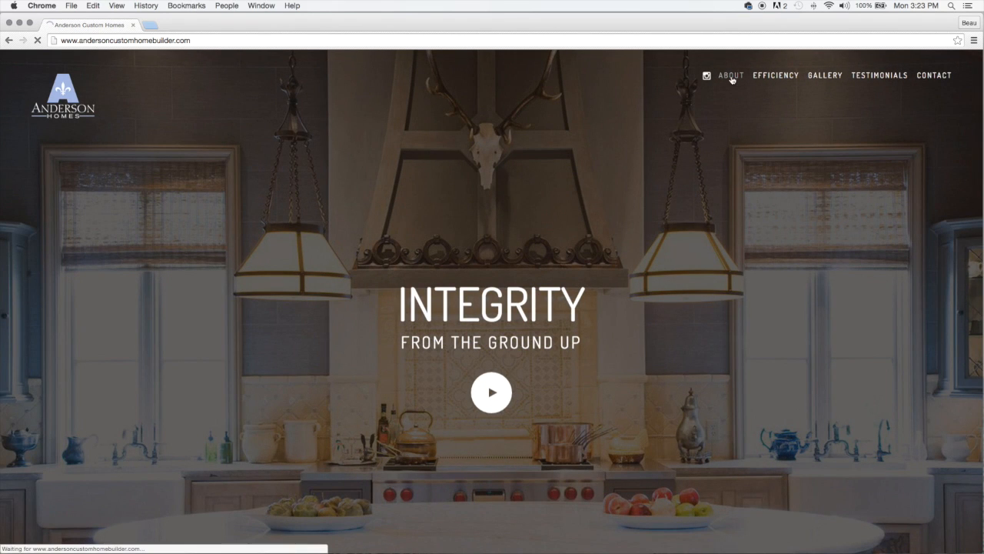
# - Read the About page's Details, Distinction and Design sections down to the footer
pyautogui.click(732, 76)
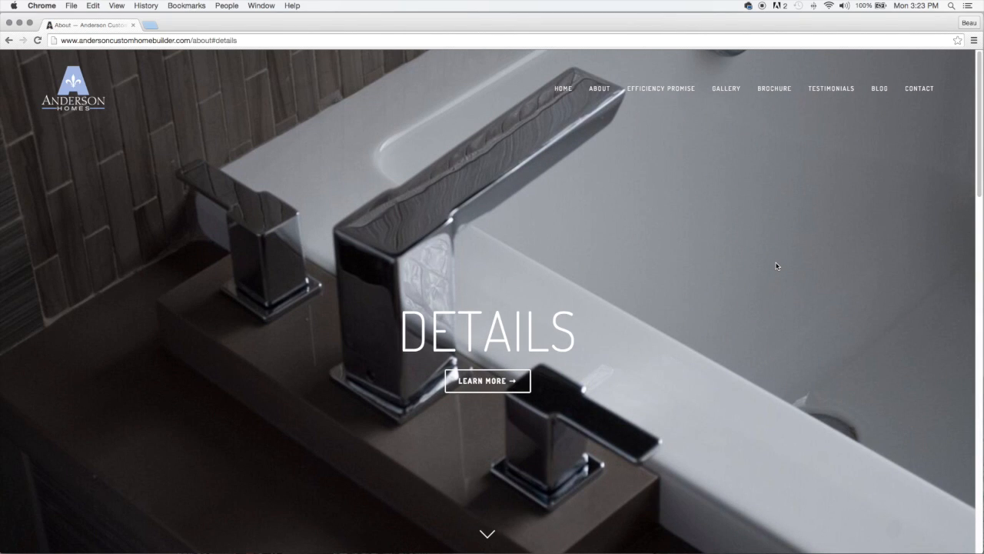
pyautogui.scroll(-3)
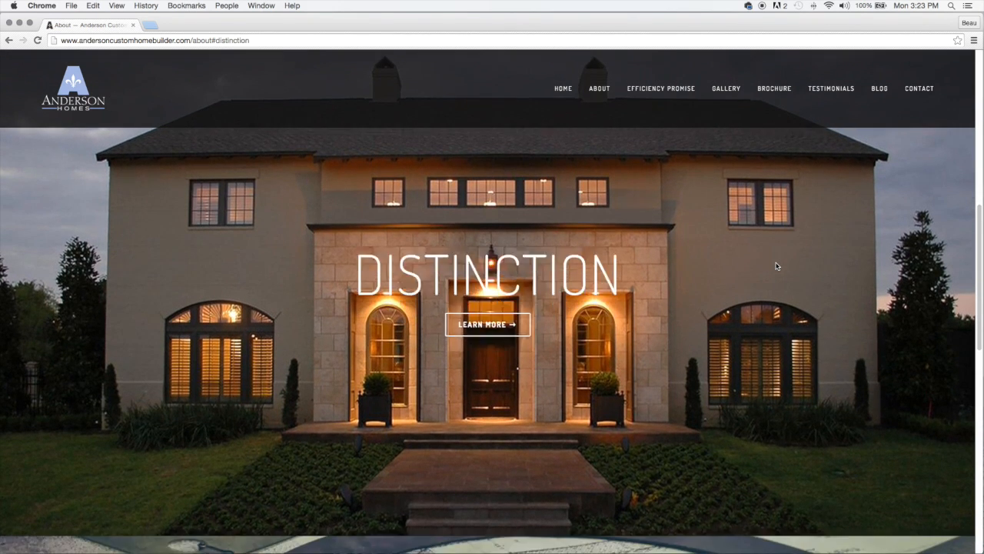
pyautogui.scroll(-3)
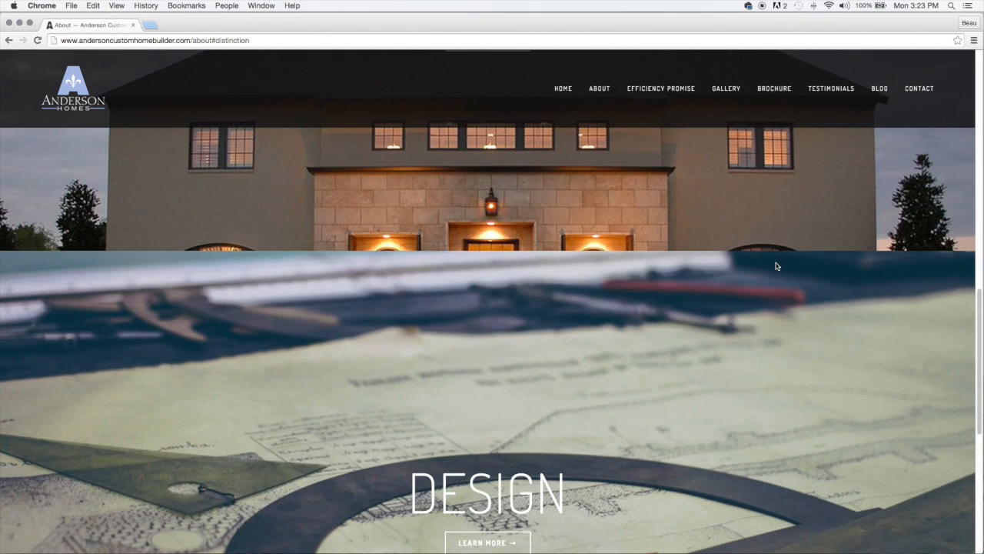
pyautogui.scroll(-3)
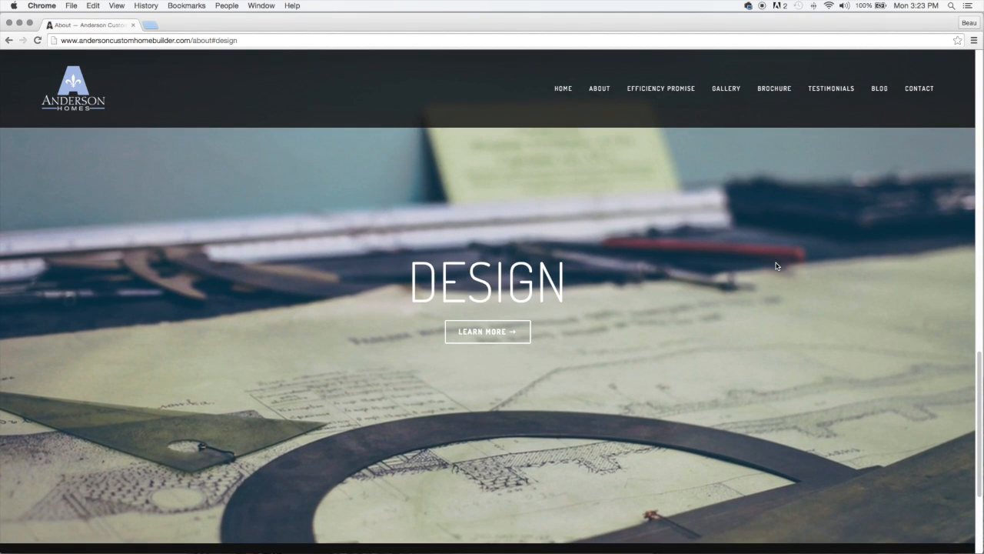
pyautogui.scroll(-3)
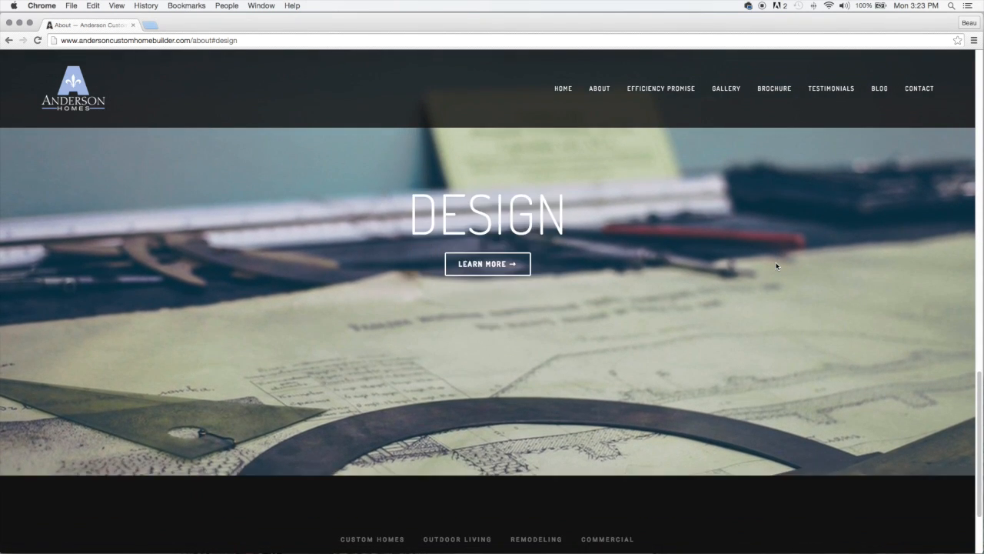
pyautogui.scroll(-3)
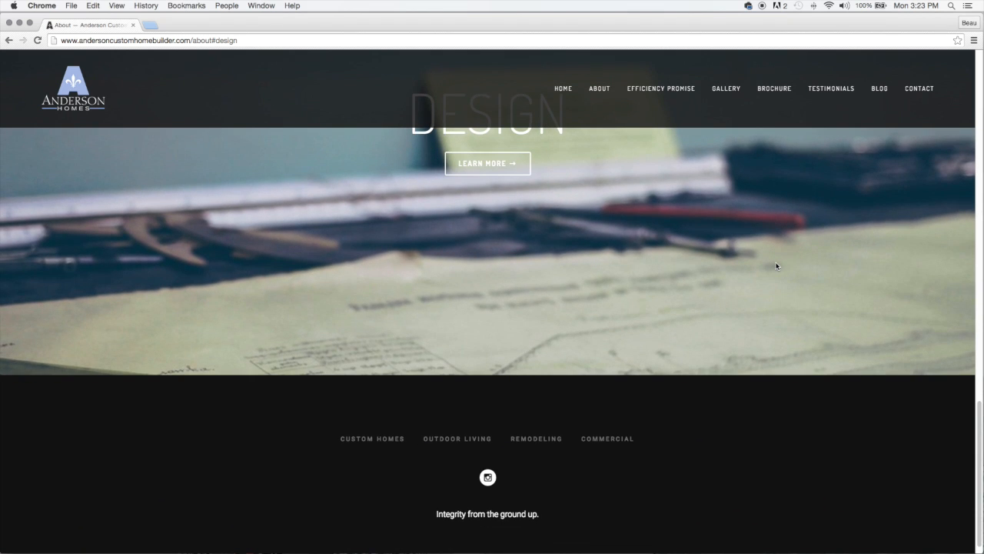
pyautogui.moveTo(487, 477)
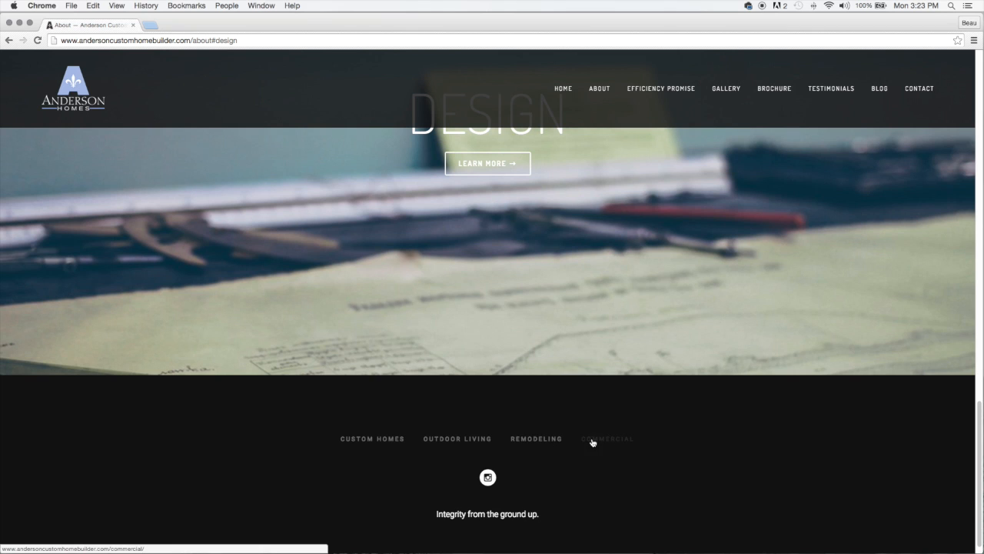
pyautogui.moveTo(382, 441)
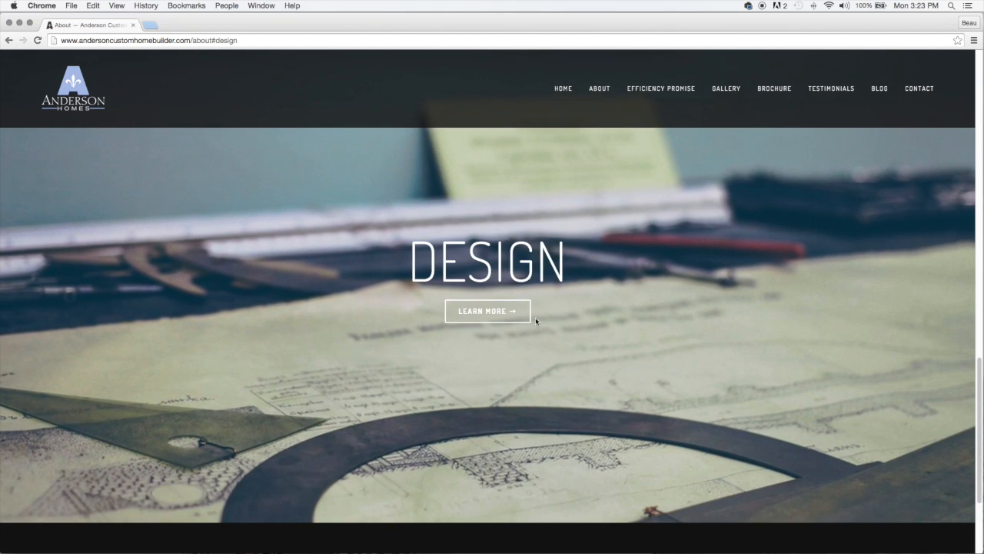
# - Browse the Galleries page and advance the Custom Home Gallery slideshow two photos
pyautogui.click(726, 88)
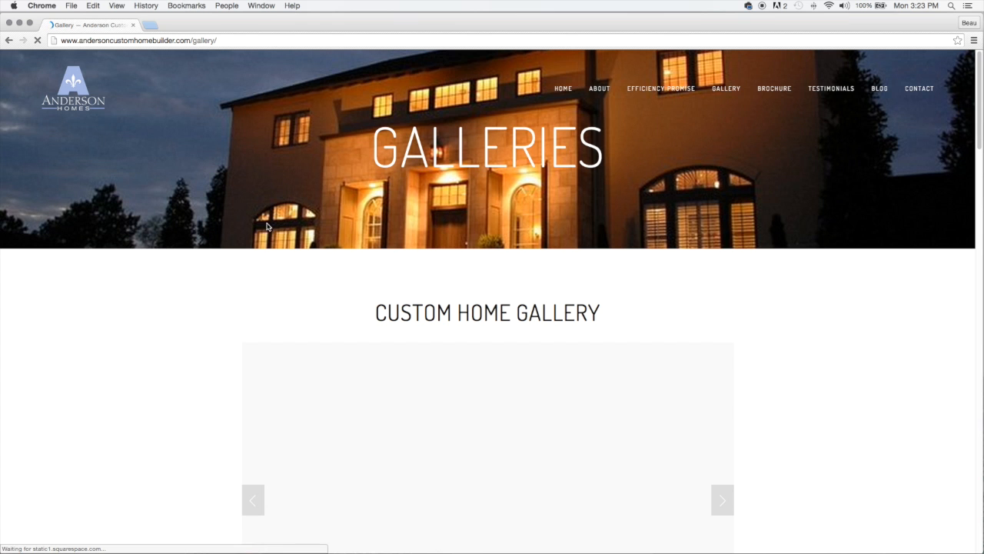
pyautogui.scroll(-3)
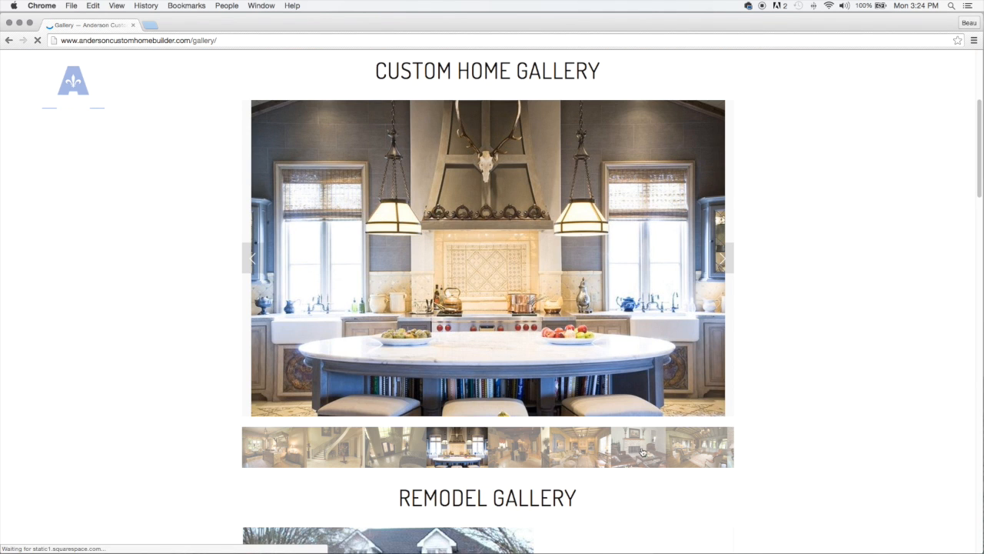
pyautogui.moveTo(730, 261)
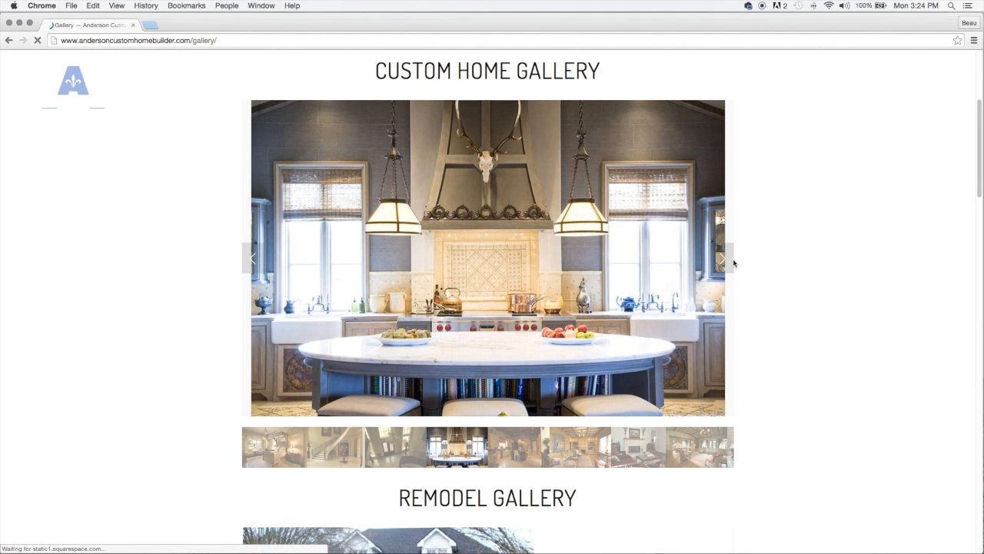
pyautogui.click(723, 259)
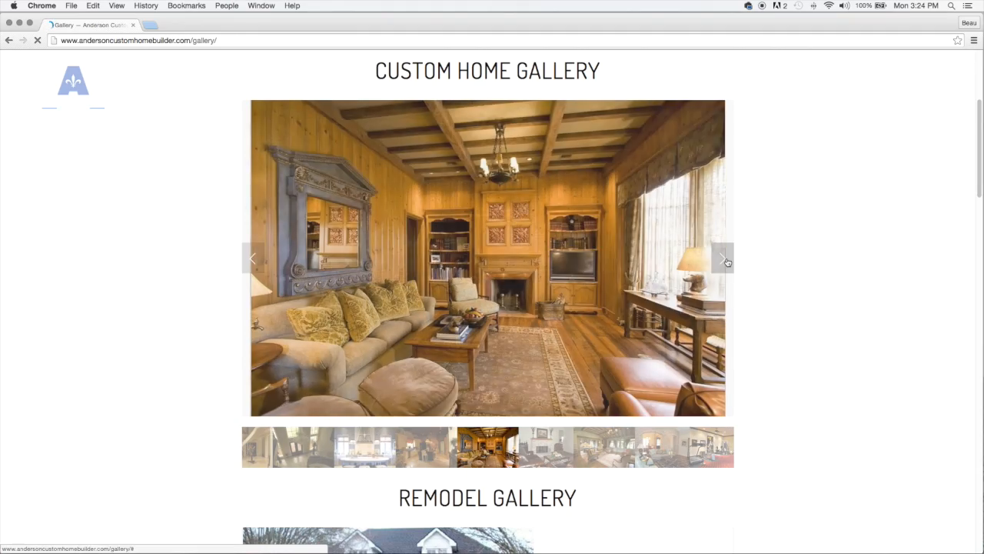
pyautogui.click(723, 259)
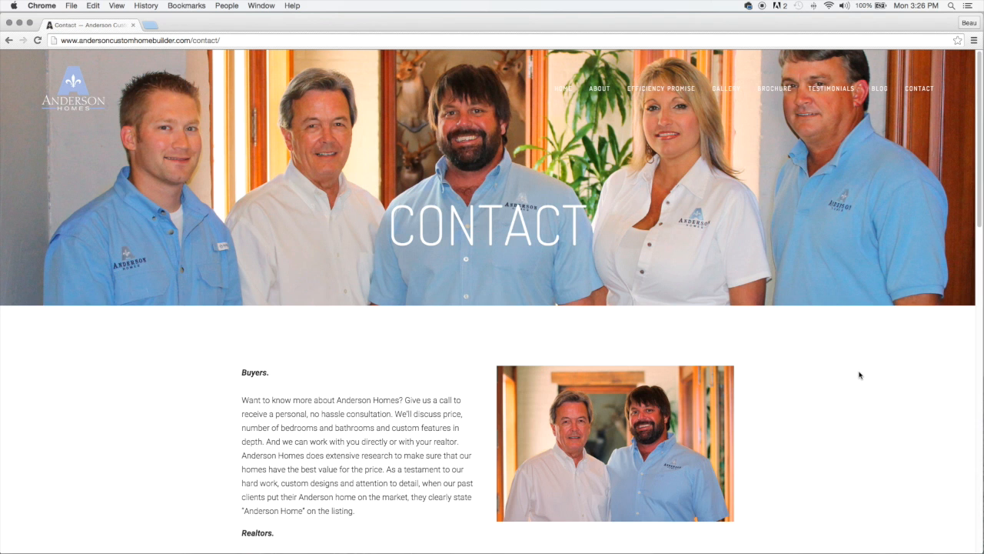
# - Scroll the Contact page past Buyers and Realtors text to the map, addresses and enquiry form
pyautogui.scroll(-3)
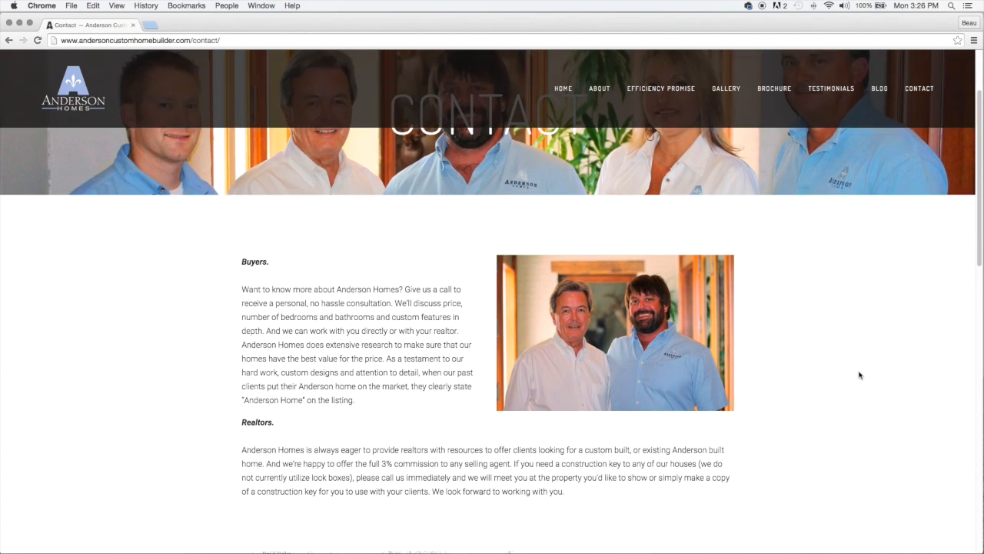
pyautogui.scroll(-3)
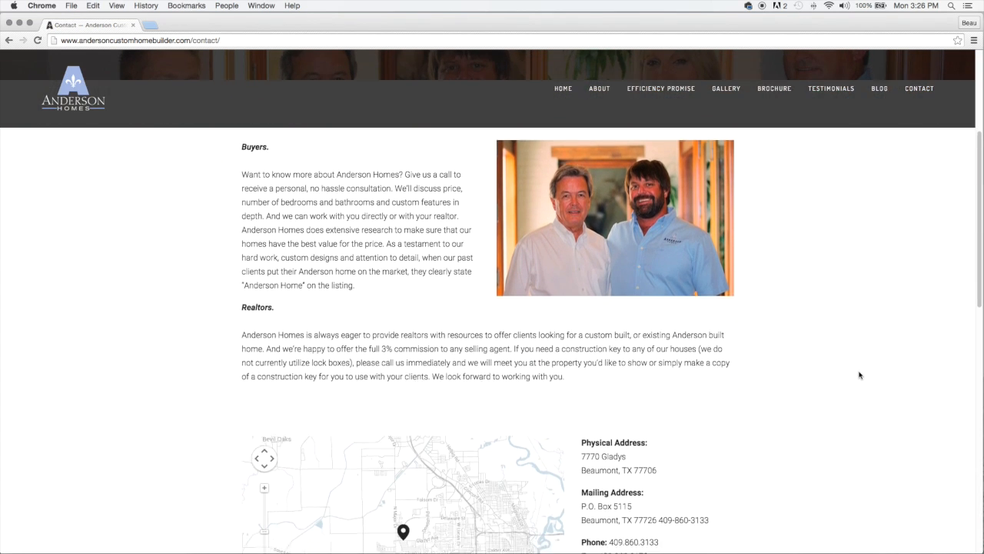
pyautogui.scroll(-3)
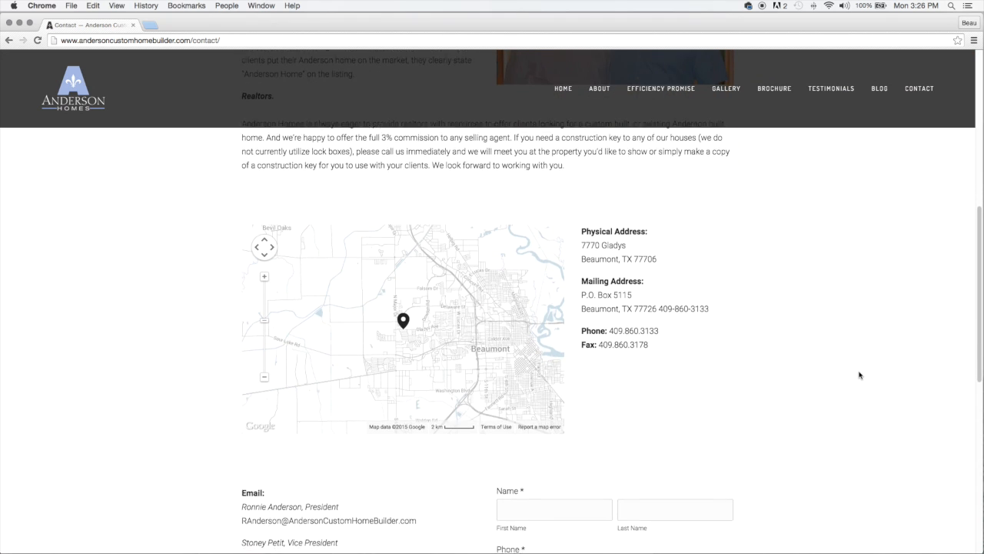